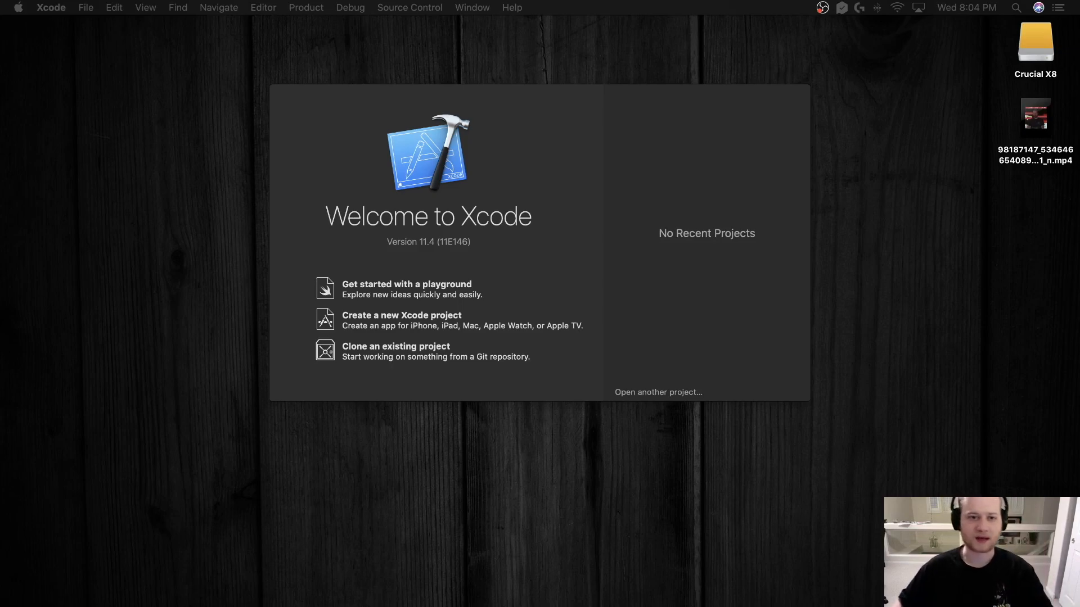
{"action": "mouse_move", "coordinate": [431, 143]}
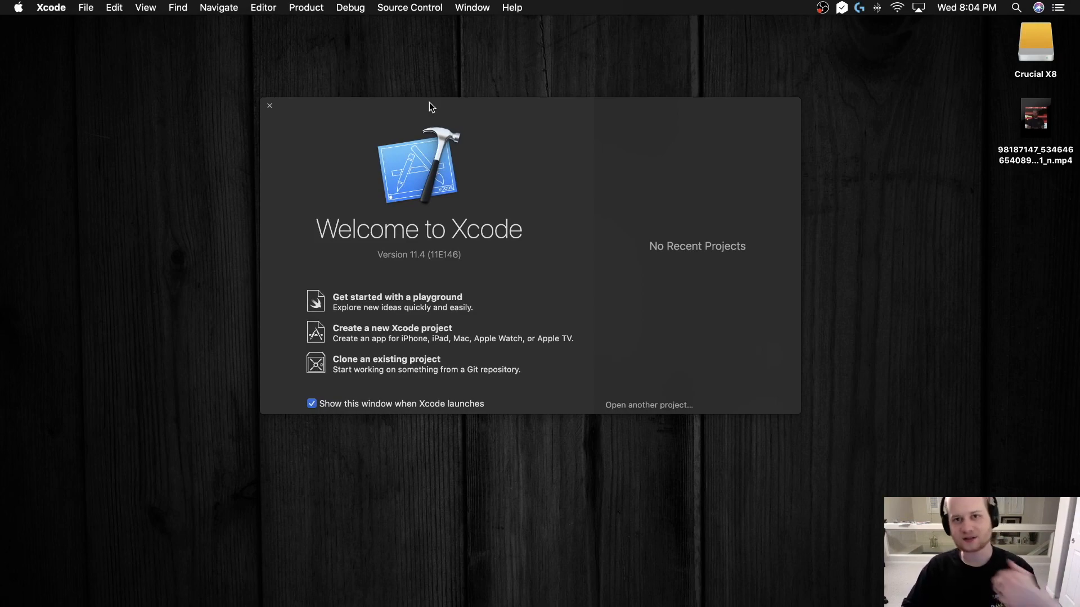
{"action": "mouse_move", "coordinate": [451, 121]}
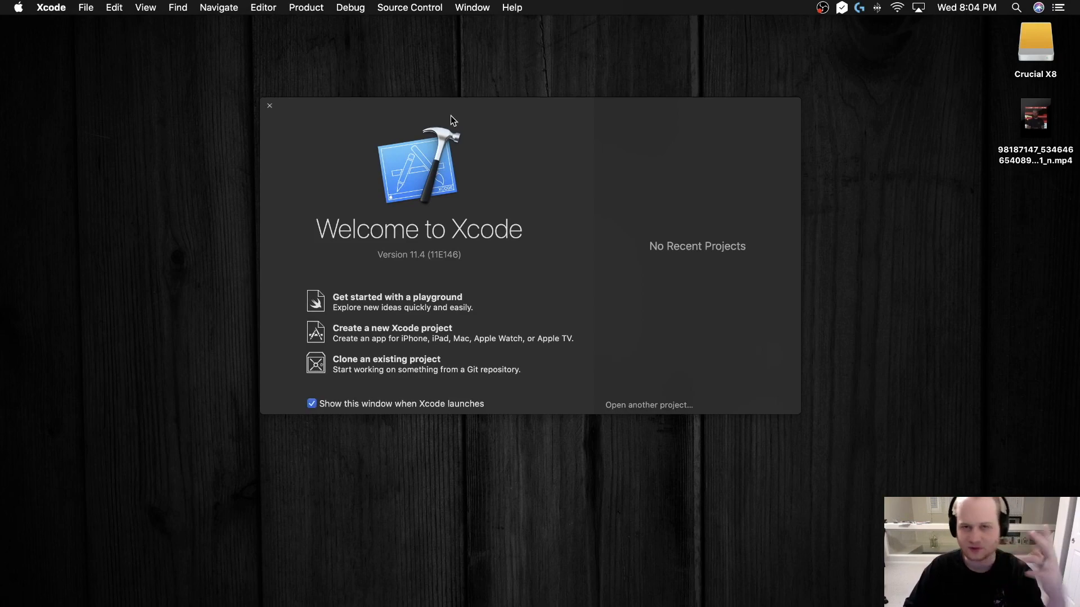
{"action": "mouse_move", "coordinate": [460, 142]}
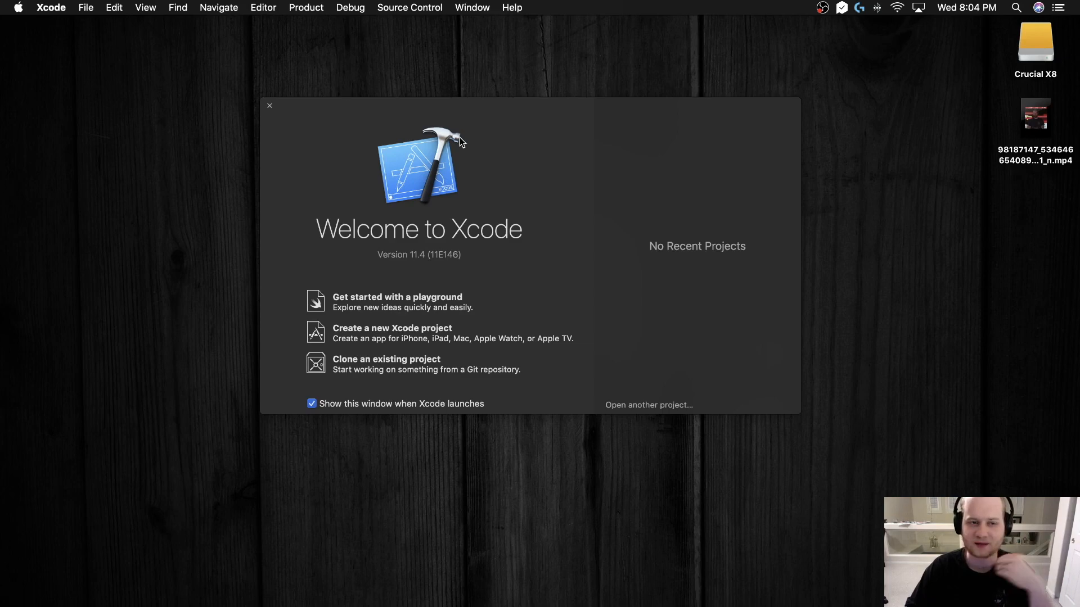
{"action": "mouse_move", "coordinate": [430, 149]}
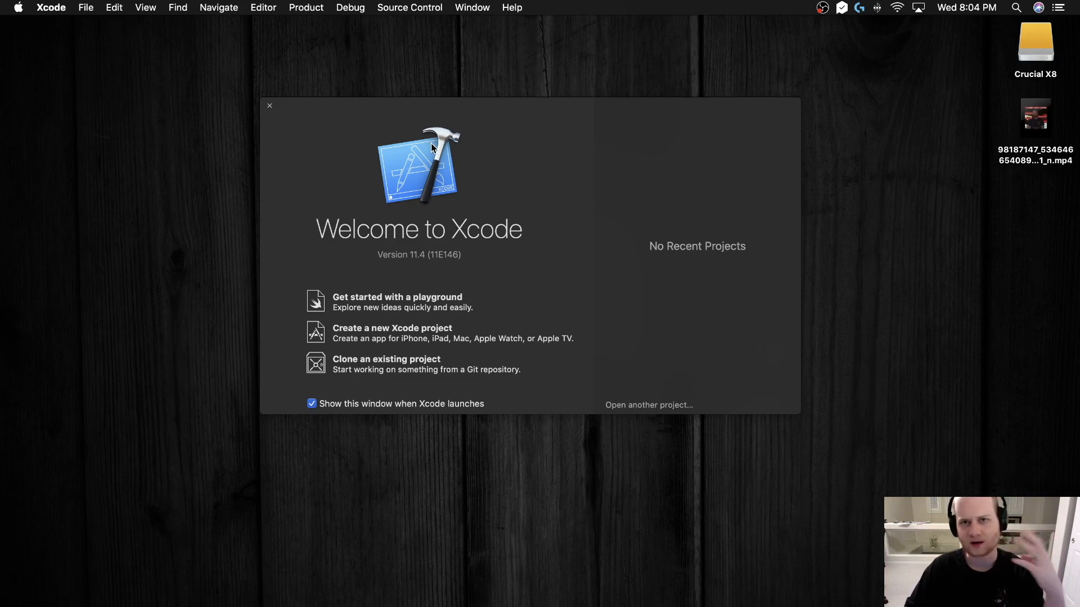
{"action": "mouse_move", "coordinate": [451, 143]}
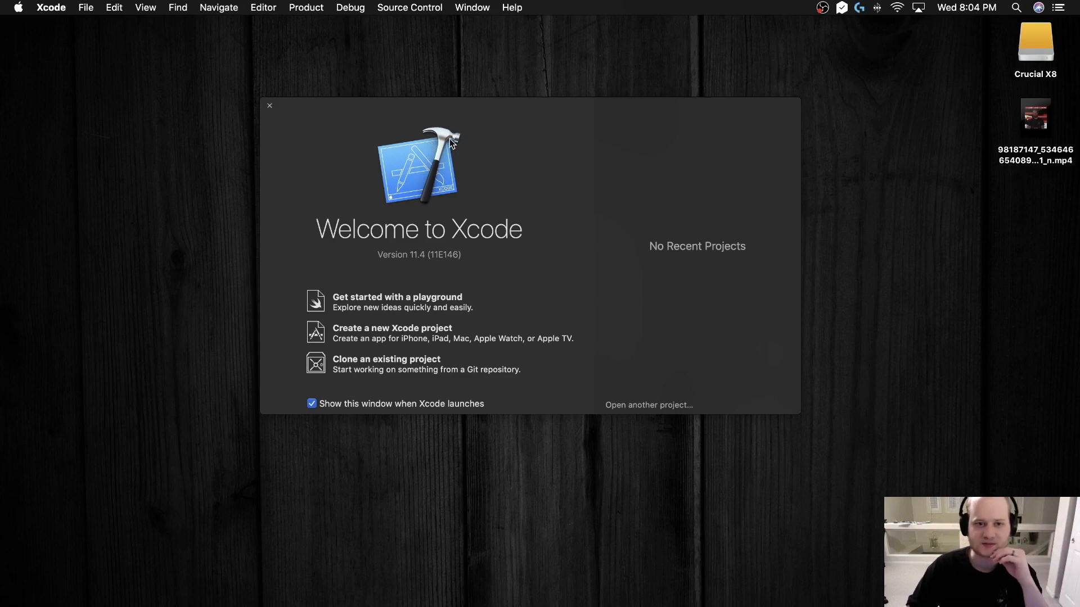
{"action": "mouse_move", "coordinate": [416, 155]}
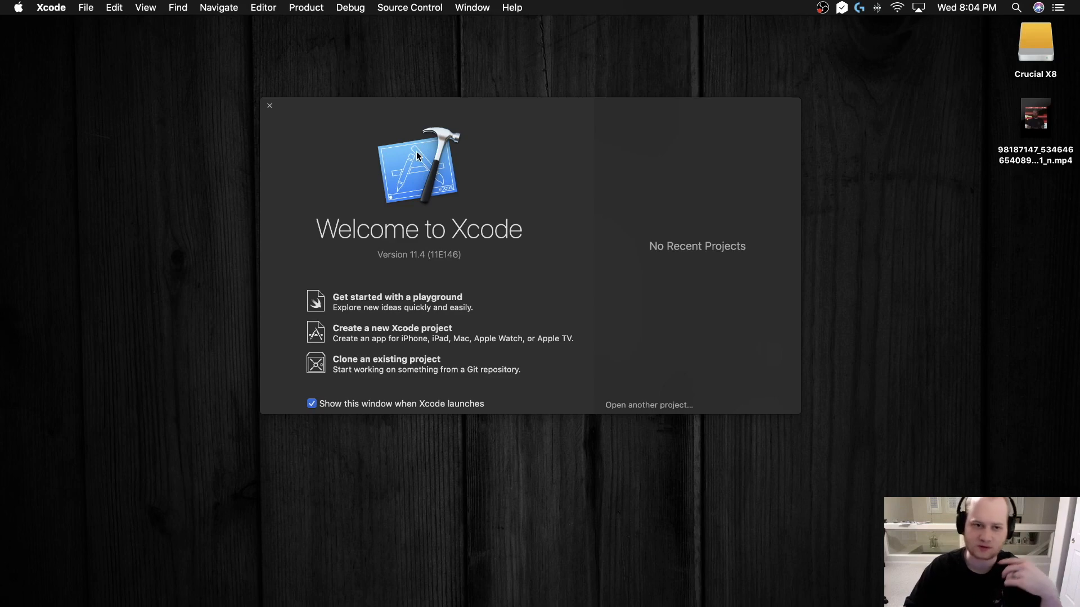
{"action": "mouse_move", "coordinate": [419, 163]}
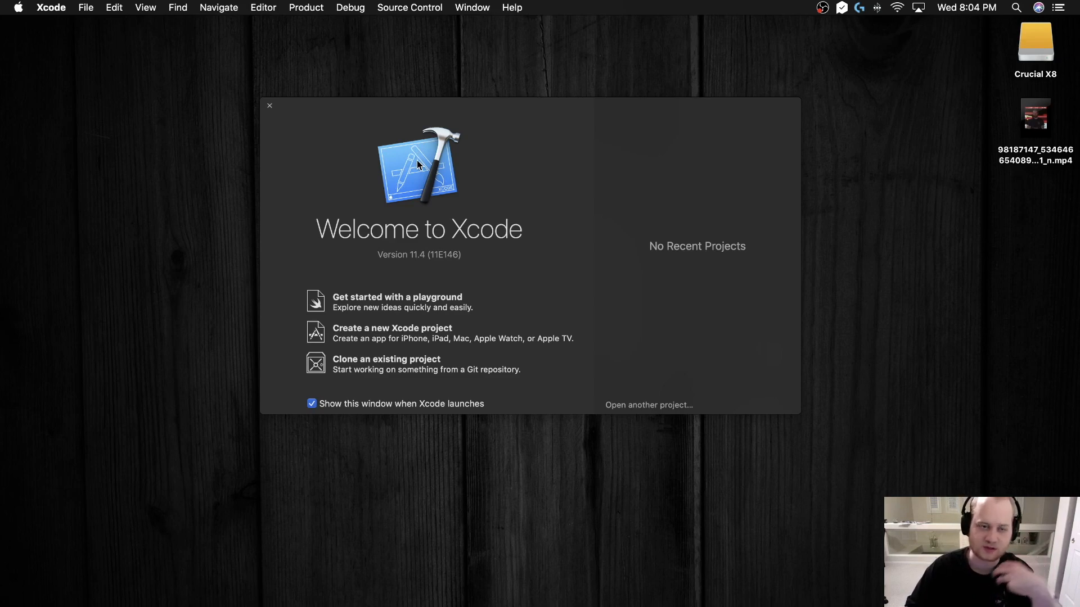
{"action": "mouse_move", "coordinate": [432, 171]}
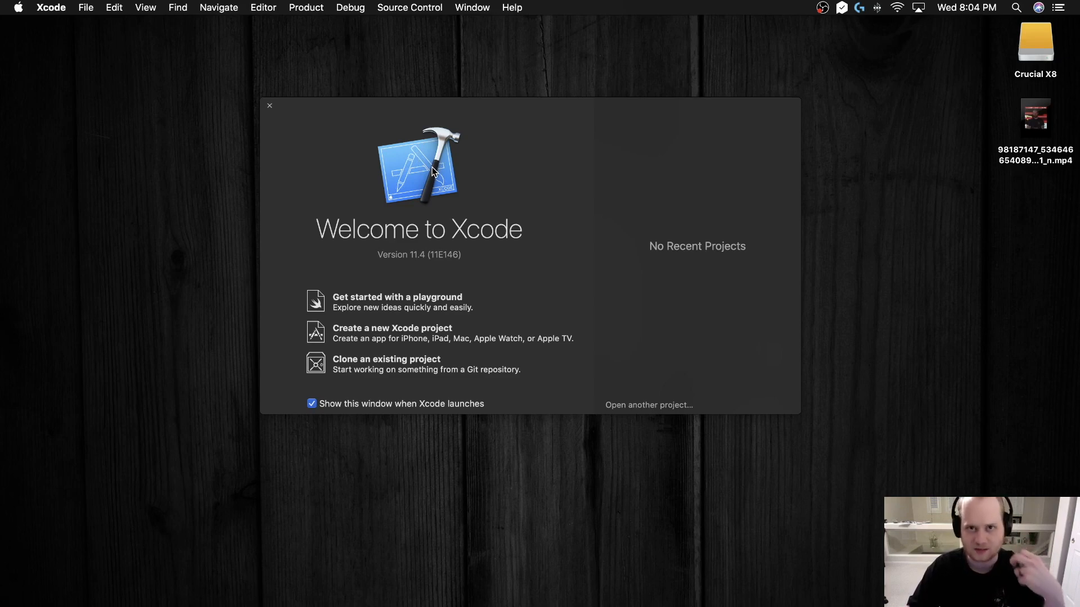
{"action": "mouse_move", "coordinate": [399, 303]}
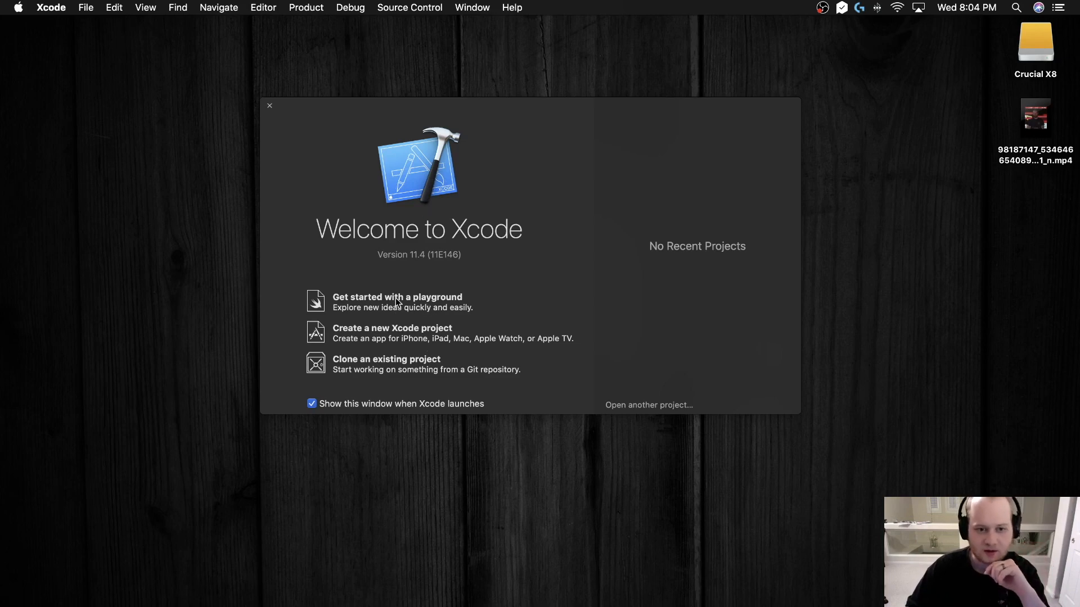
Create a blank iOS playground named 'Dictionary Coolness', replacing the existing one of that name.
{"action": "left_click", "coordinate": [397, 297]}
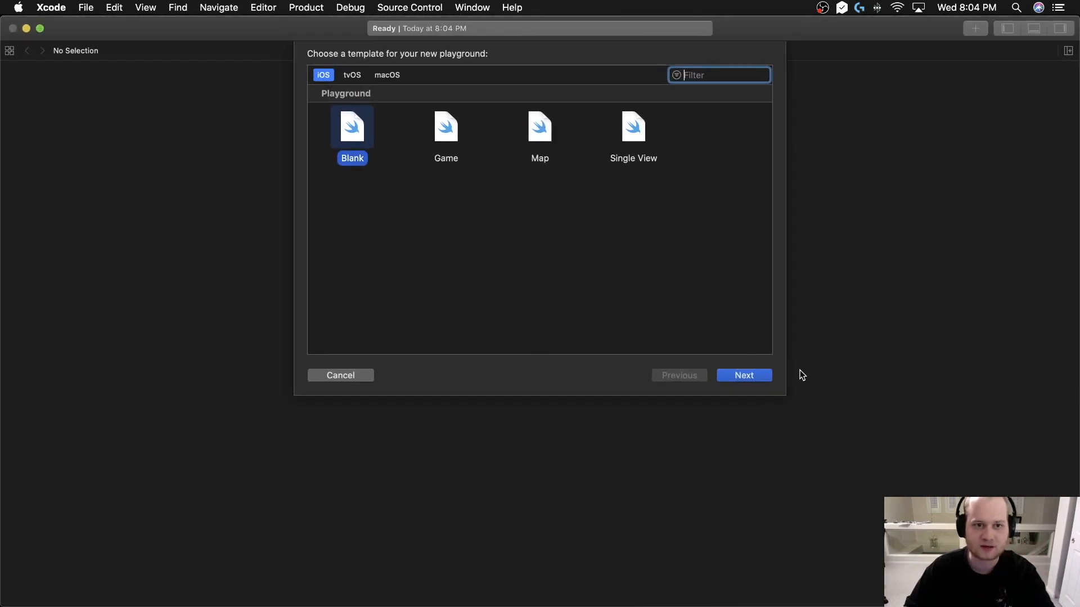
{"action": "left_click", "coordinate": [744, 375]}
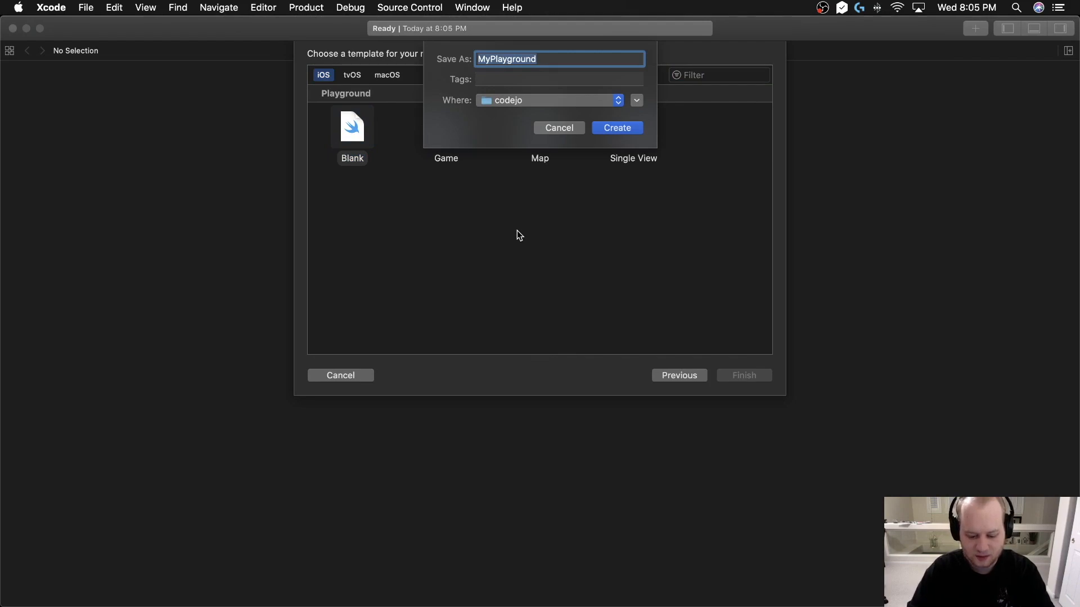
{"action": "type", "text": "Dictio"}
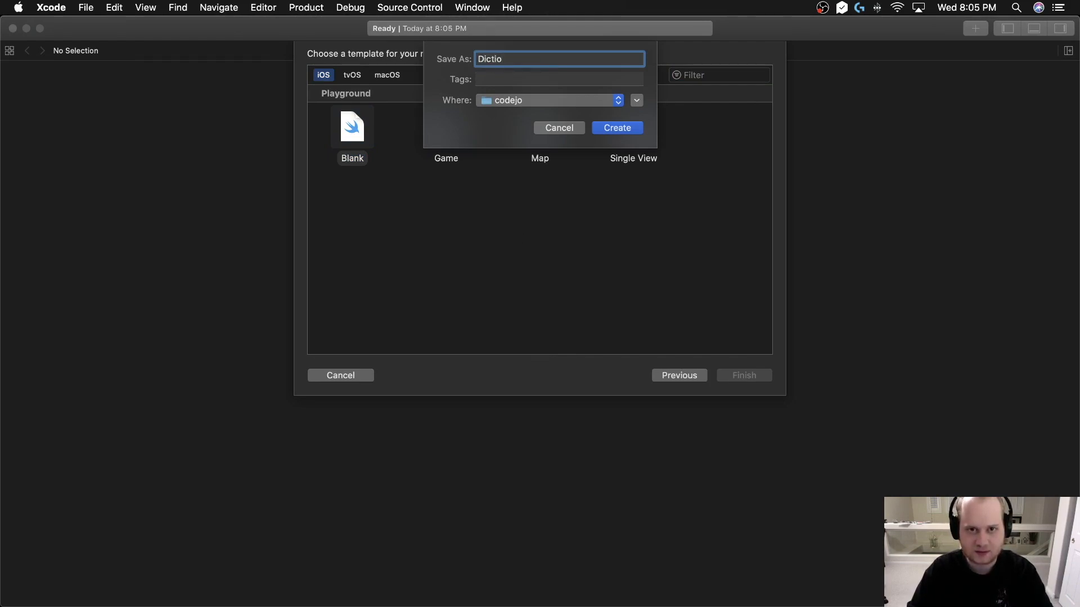
{"action": "type", "text": "nary Coolness"}
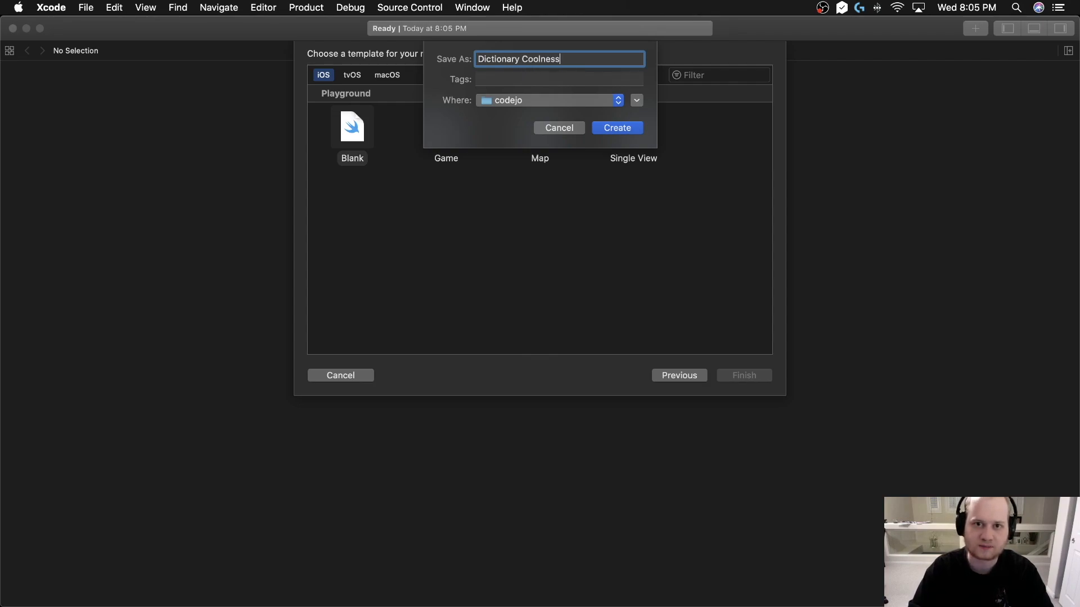
{"action": "left_click", "coordinate": [616, 127]}
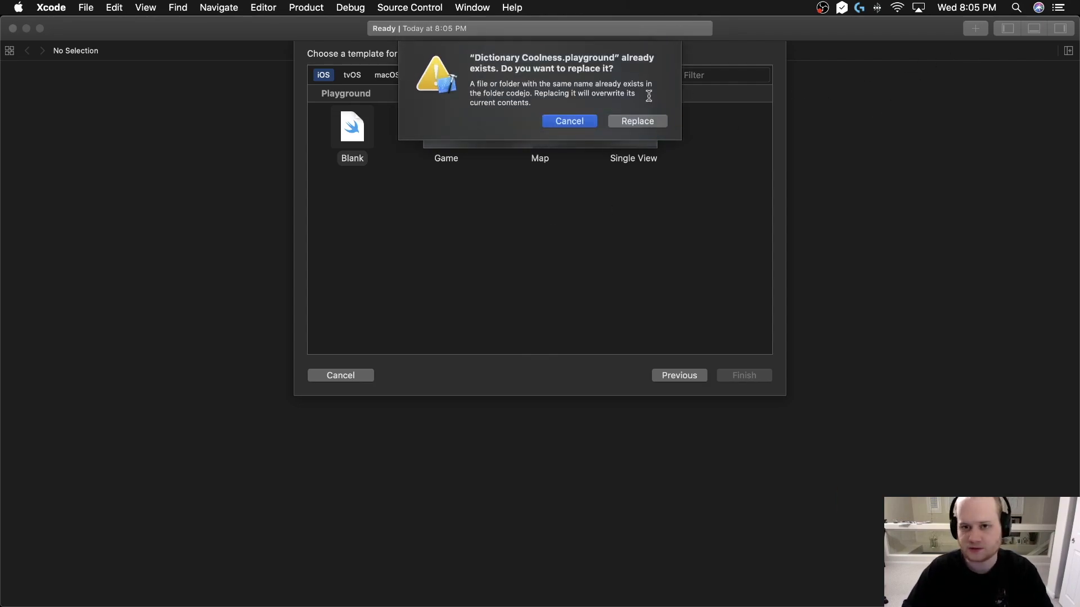
{"action": "left_click", "coordinate": [635, 120]}
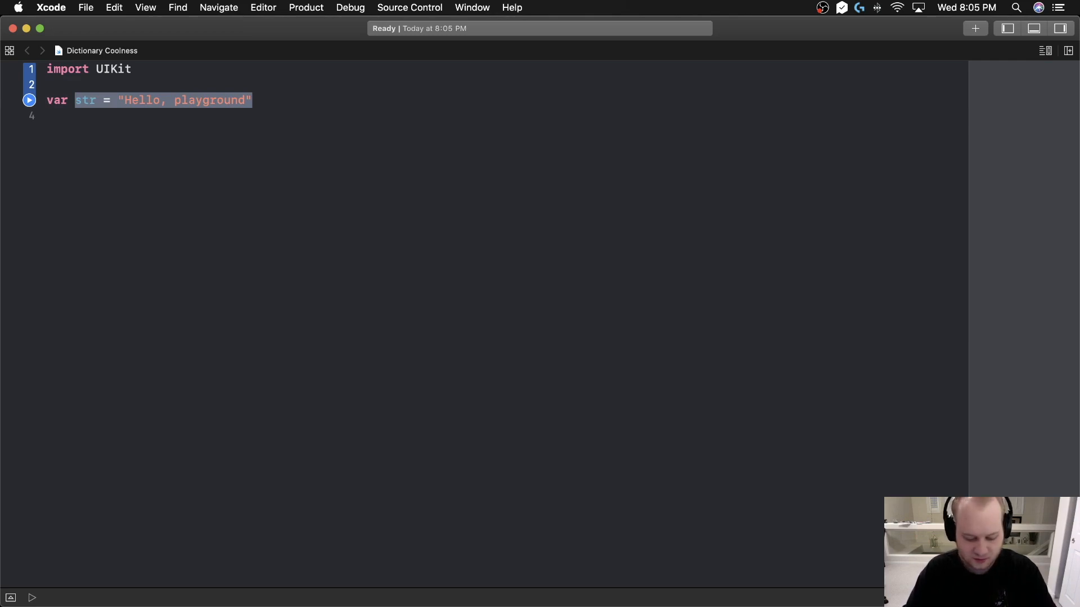
Declare the states dictionary with its first entries "TX": "Texas" and "NV": "Nevada".
{"action": "type", "text": "states = ["}
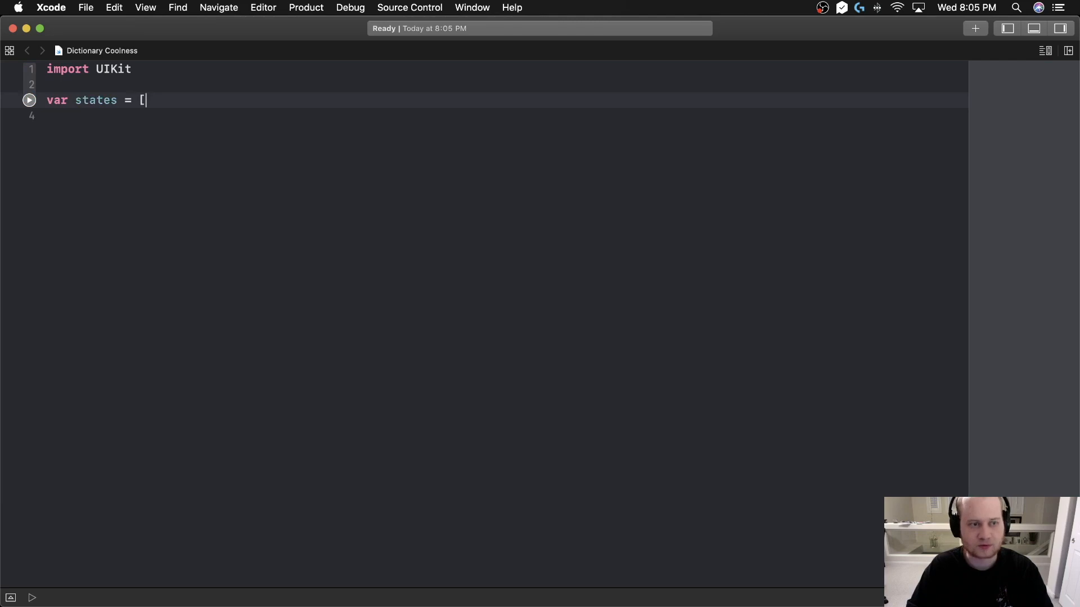
{"action": "type", "text": "]"}
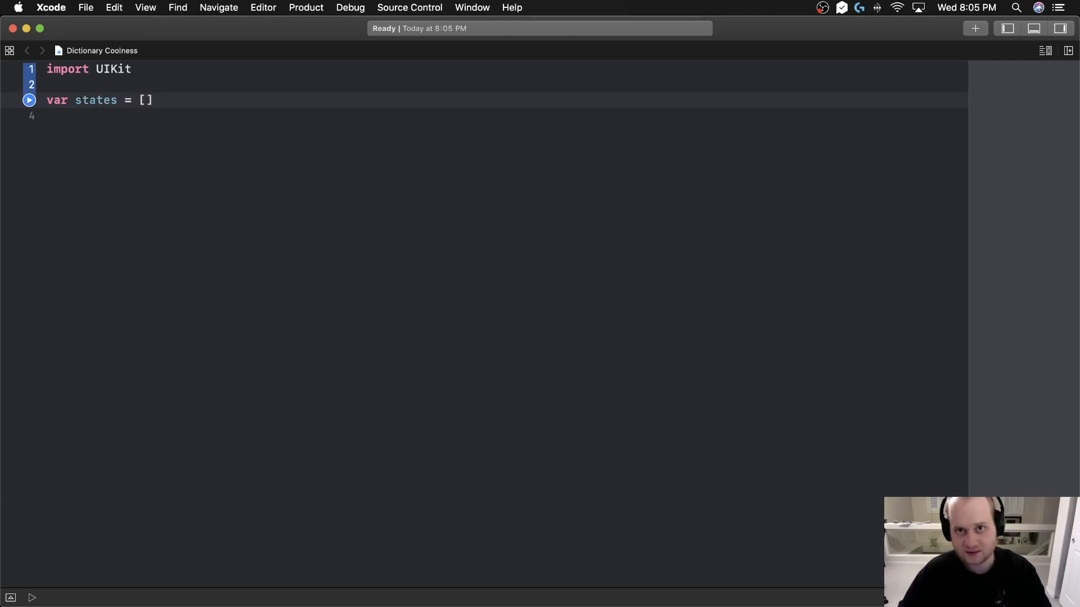
{"action": "key", "text": "Return"}
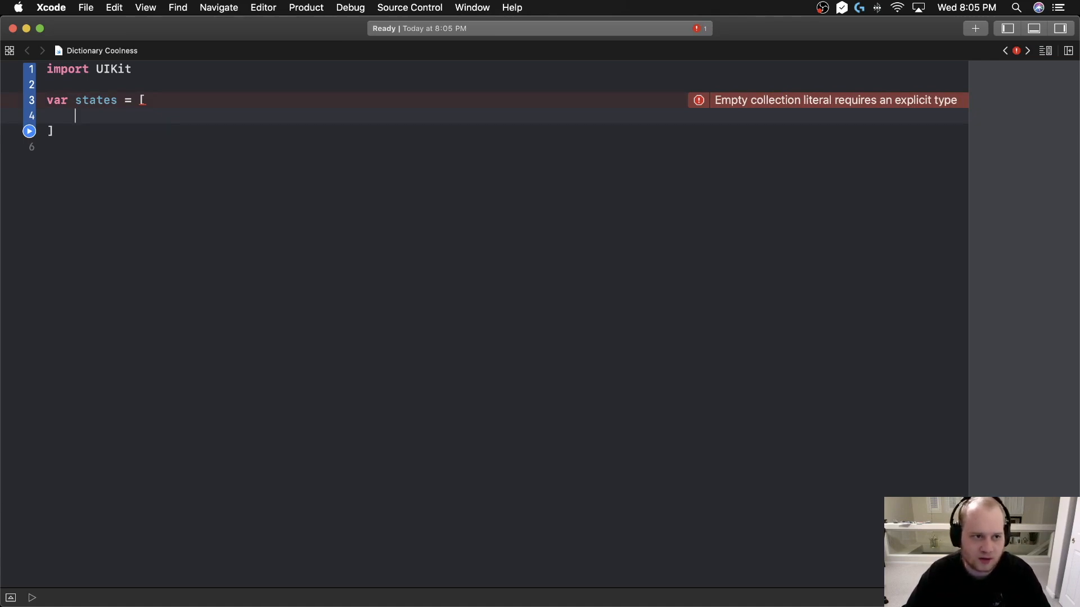
{"action": "type", "text": "\"TX\": \""}
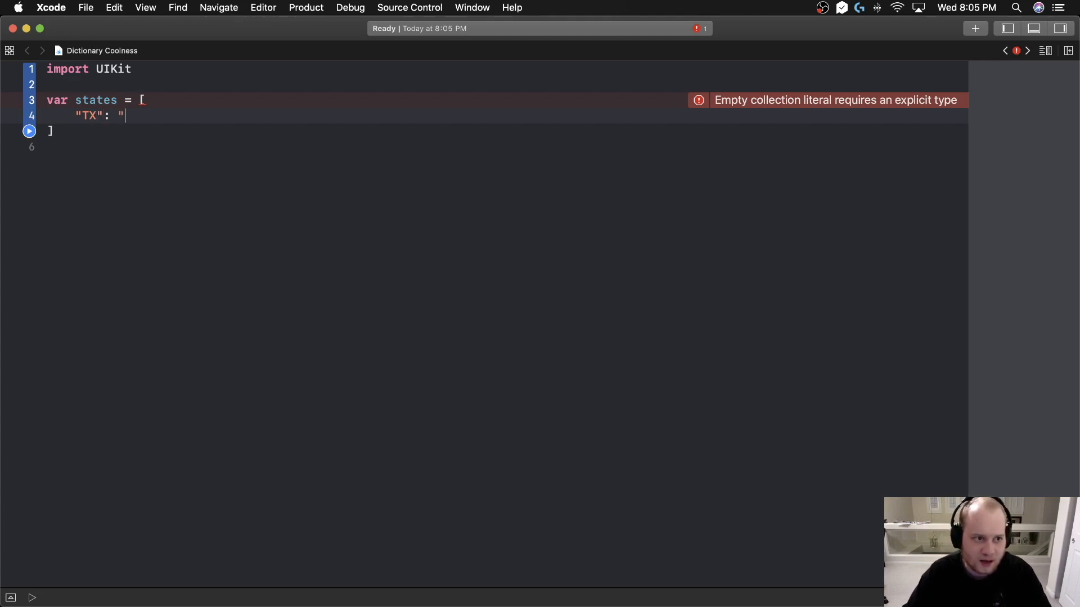
{"action": "type", "text": "Texas\","}
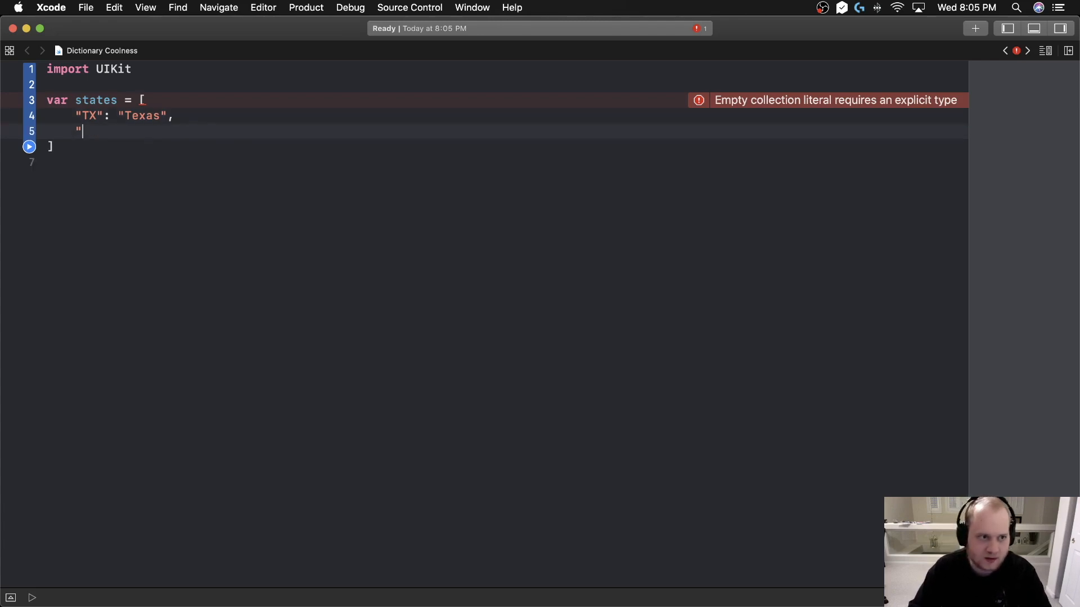
{"action": "type", "text": "N"}
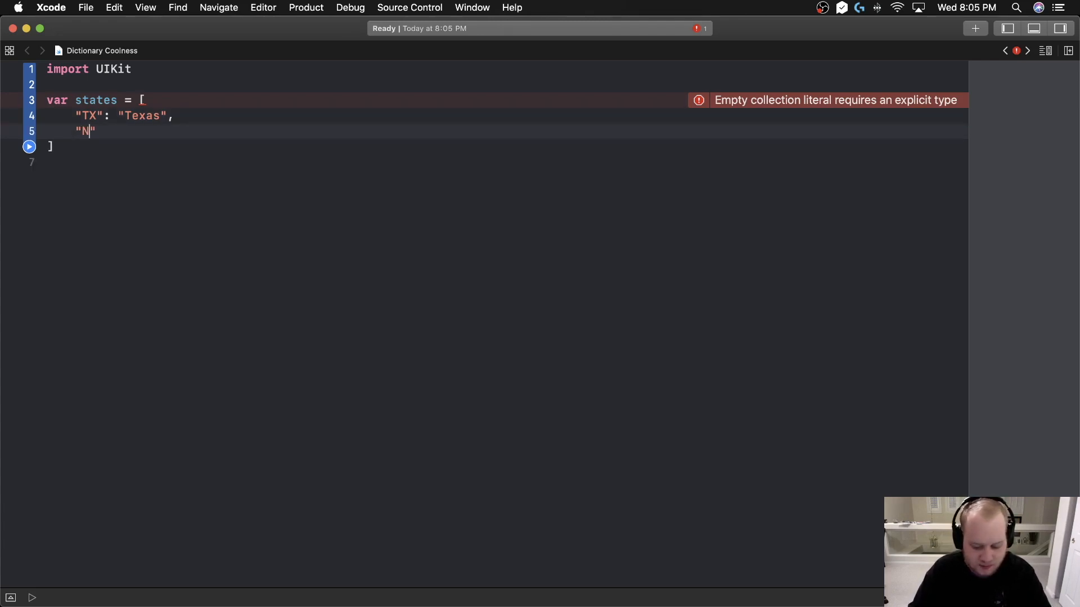
{"action": "type", "text": "V"}
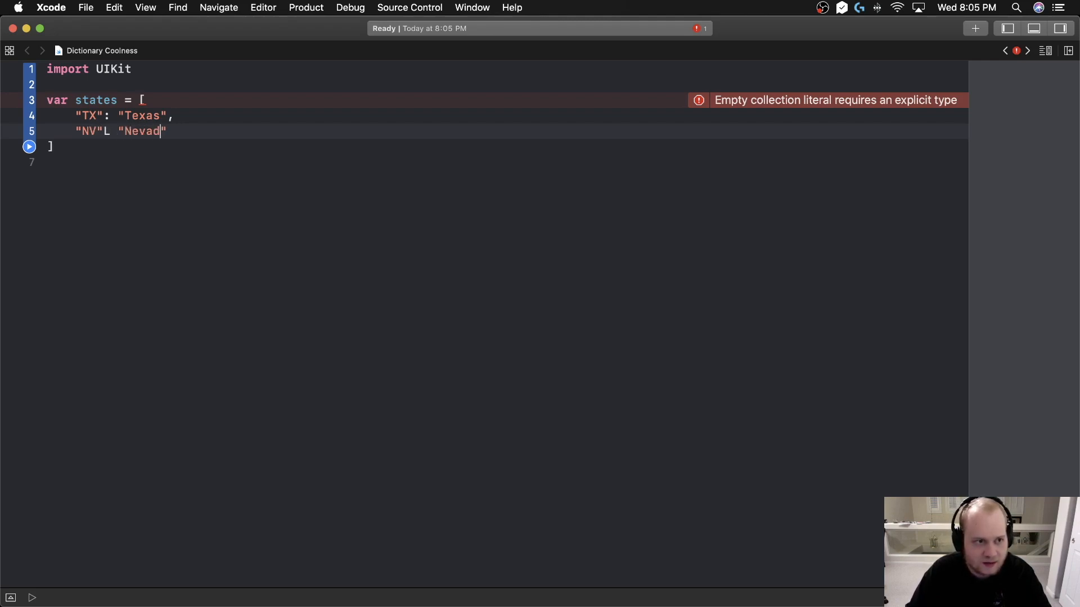
{"action": "key", "text": "backspace"}
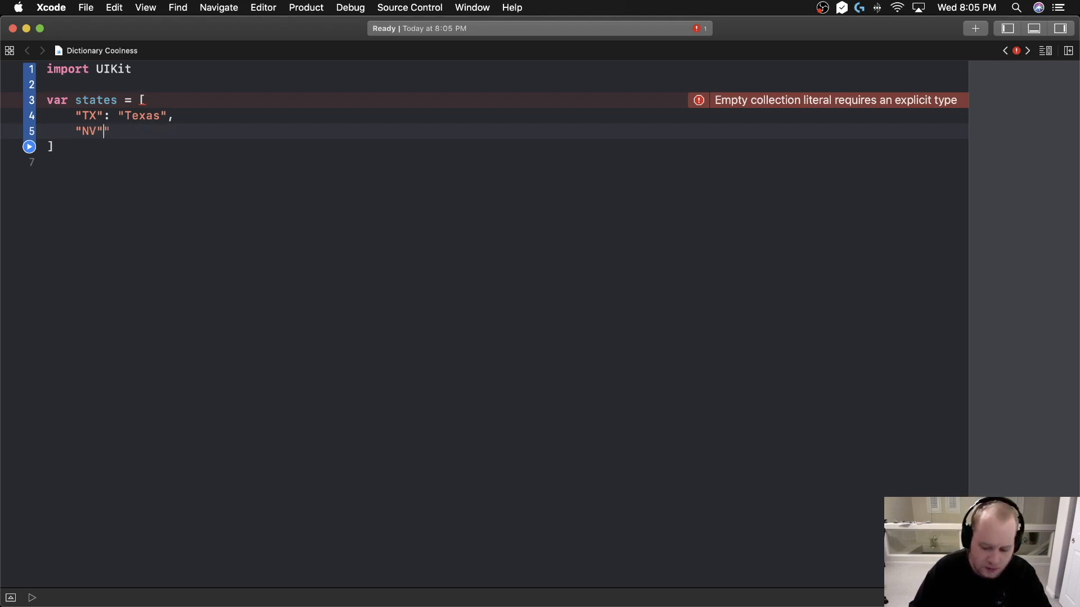
{"action": "type", "text": ": \"Nevada,"}
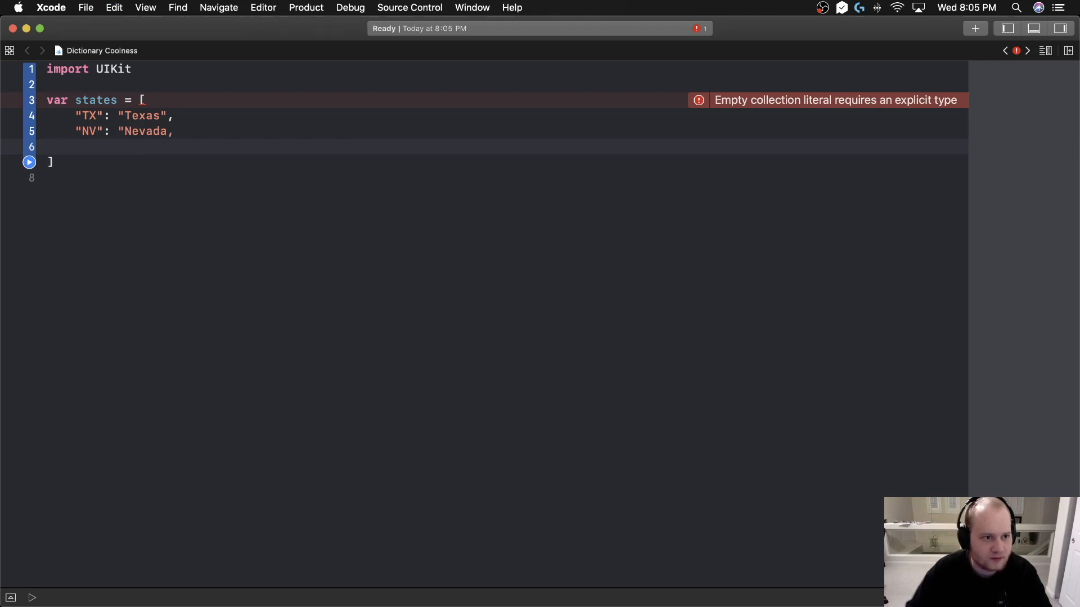
{"action": "type", "text": "\""}
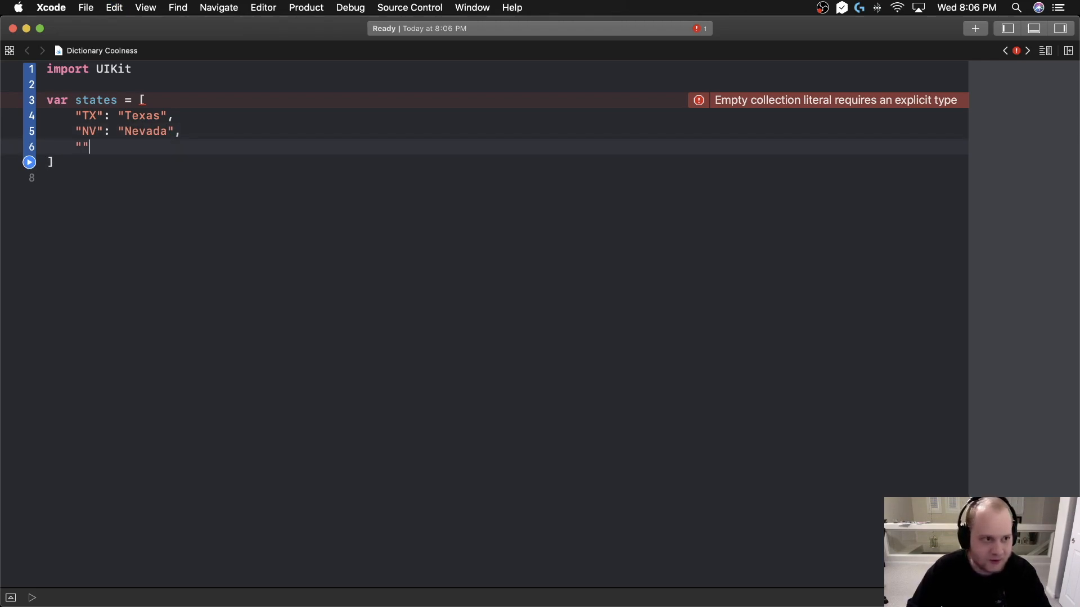
Add the remaining pairs CA California, NY New York, FL Florida and WA Washington.
{"action": "type", "text": "CA\":"}
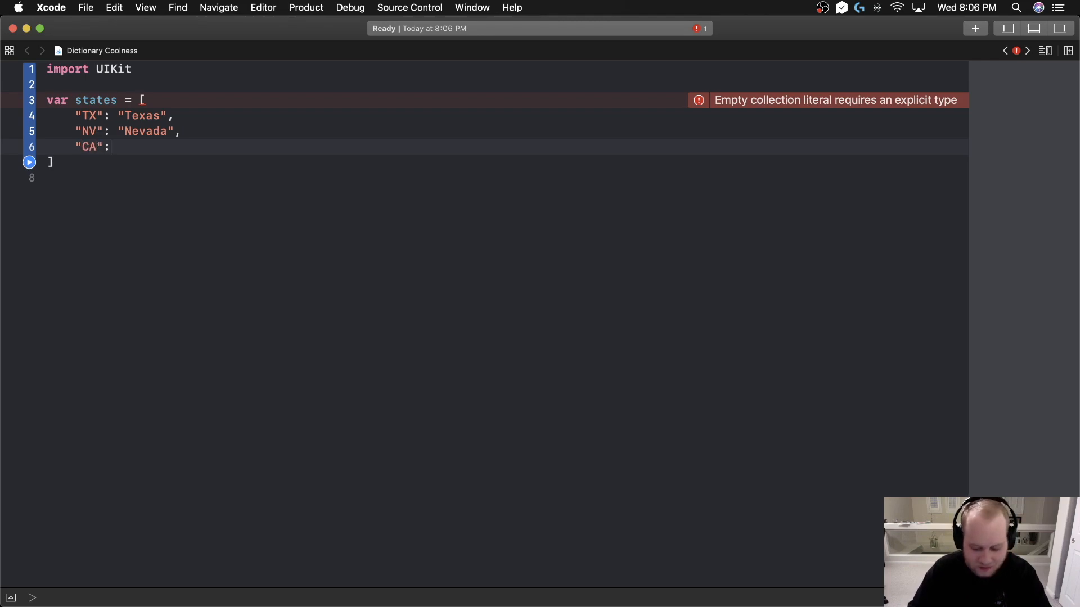
{"action": "type", "text": "\"California\","}
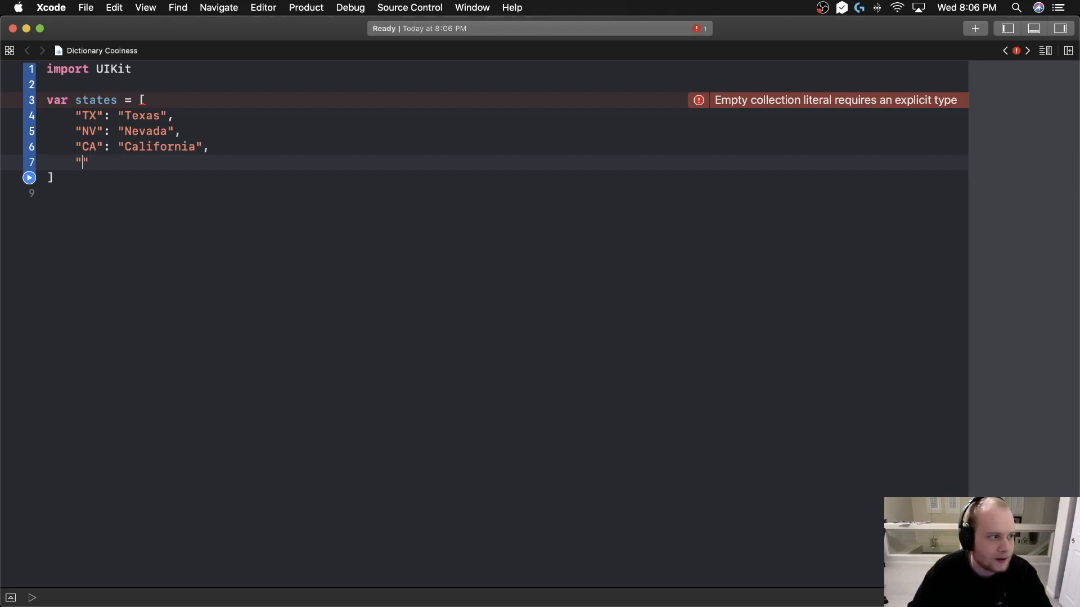
{"action": "type", "text": "NY\": \"New York\","}
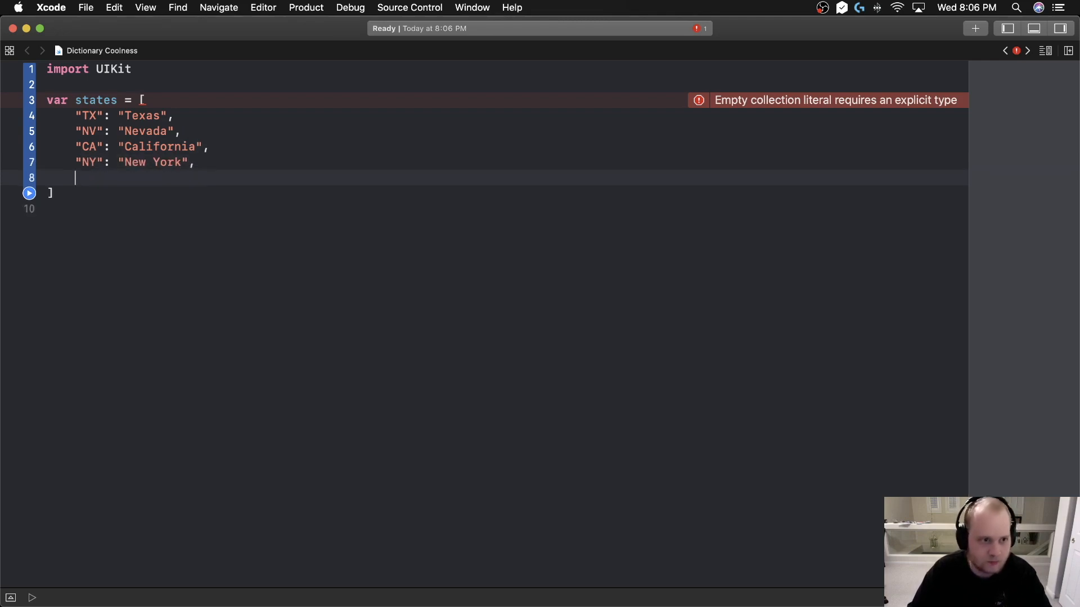
{"action": "type", "text": "\"\""}
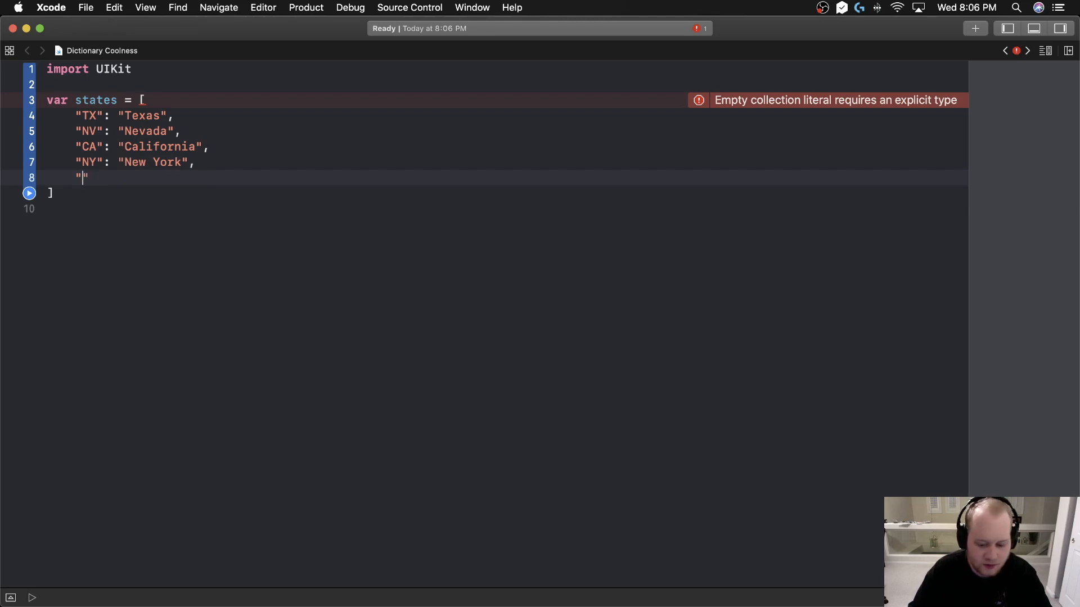
{"action": "type", "text": "FL\": \"Florida\","}
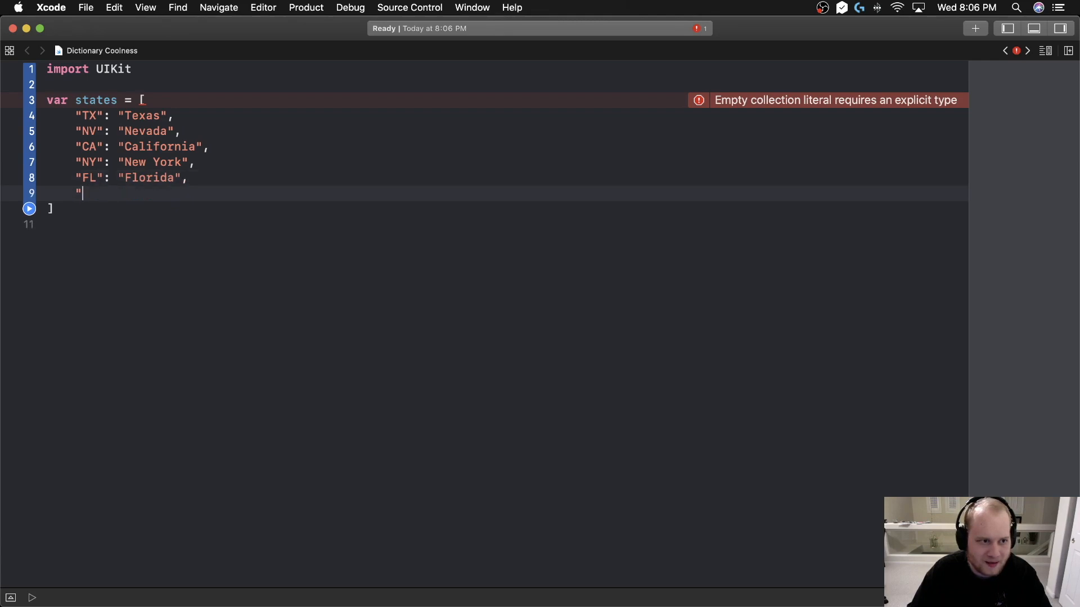
{"action": "type", "text": "WA\":"}
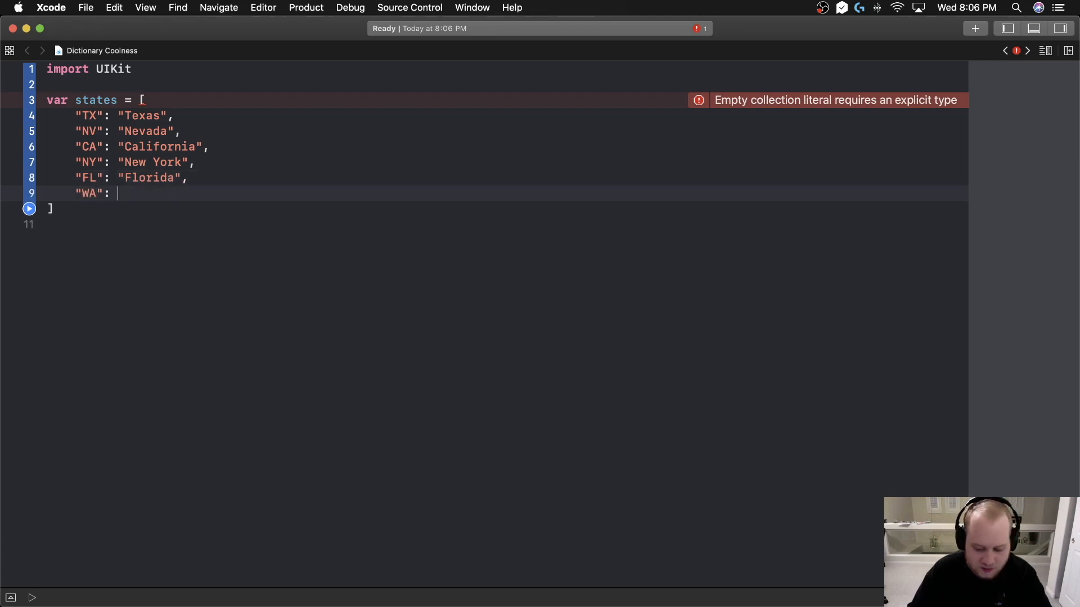
{"action": "type", "text": "\"Washington\""}
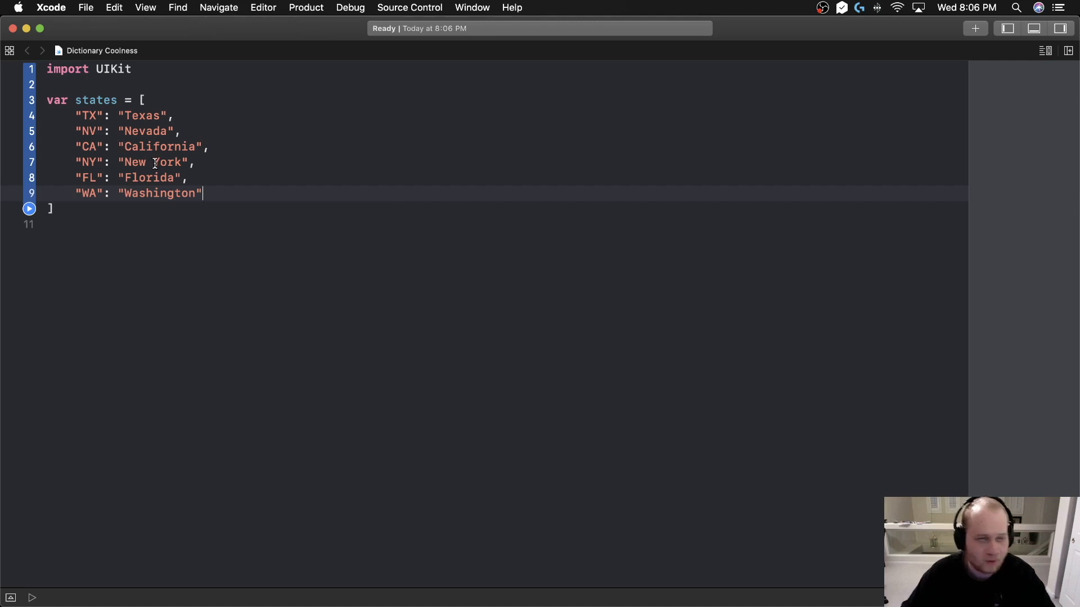
{"action": "left_click", "coordinate": [97, 146]}
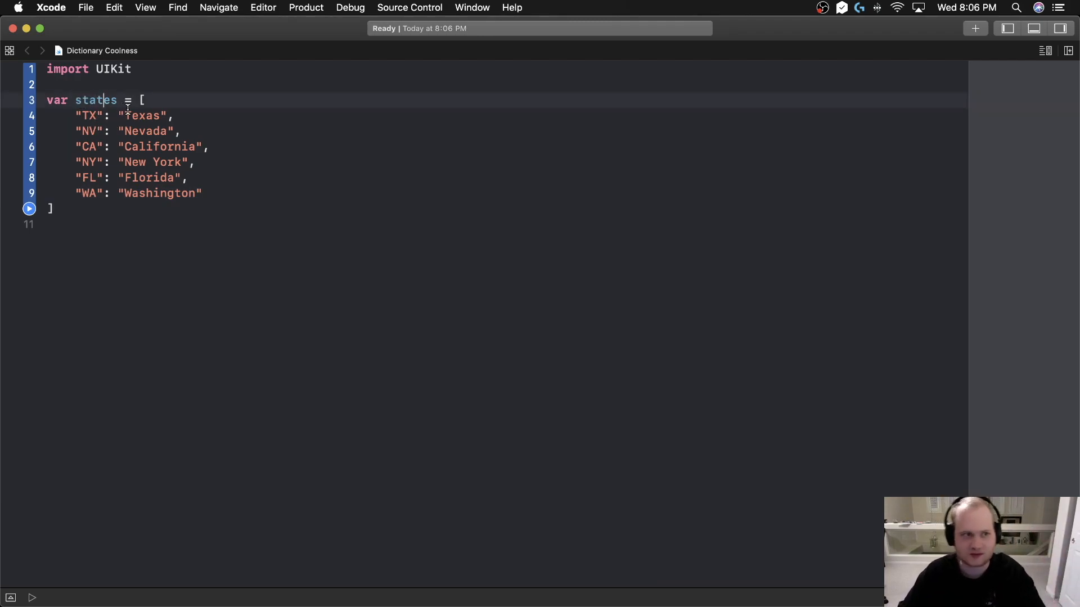
{"action": "double_click", "coordinate": [95, 100]}
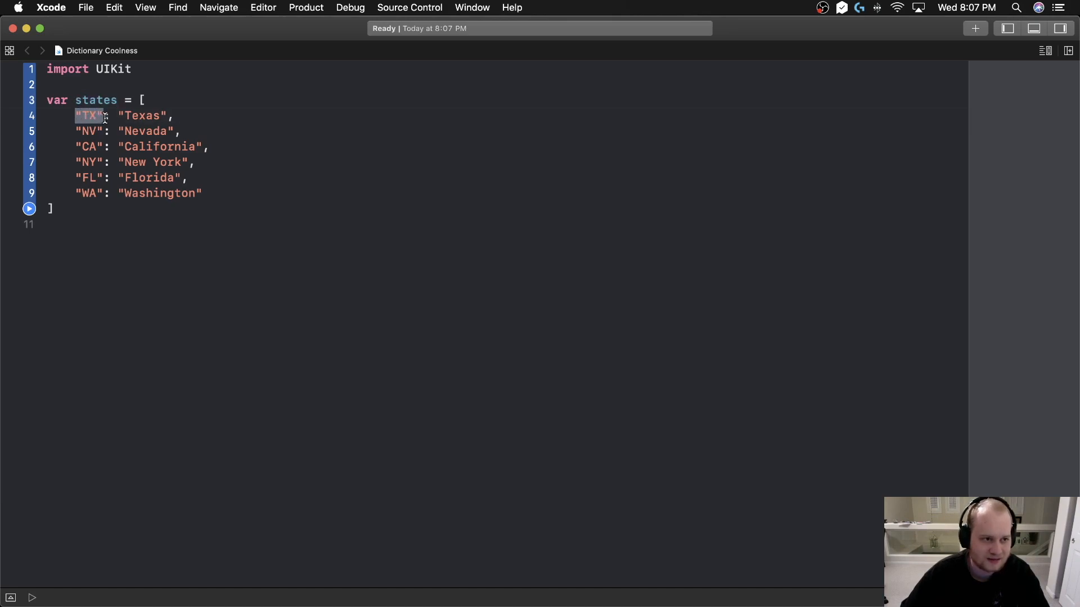
Add the lookup states["TX"] and run it so Texas shows as the result.
{"action": "left_click", "coordinate": [102, 116]}
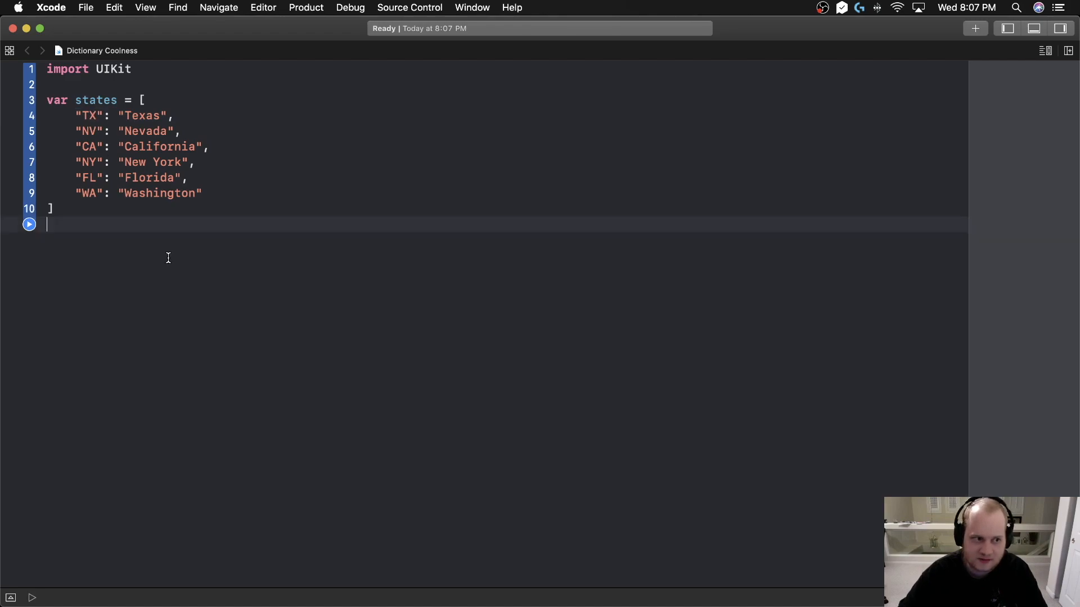
{"action": "type", "text": "setates"}
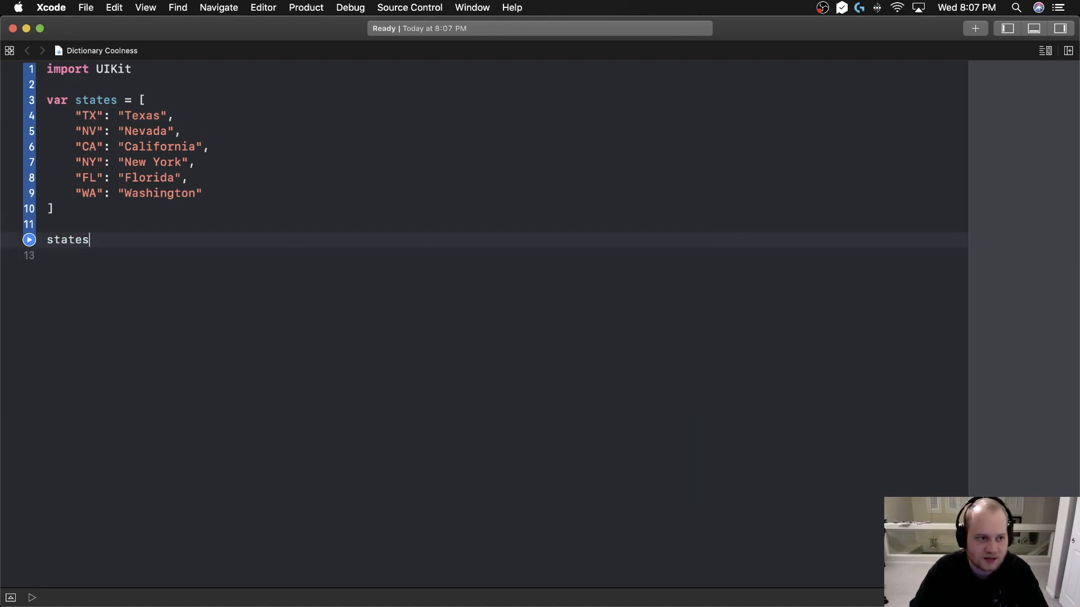
{"action": "type", "text": "[]"}
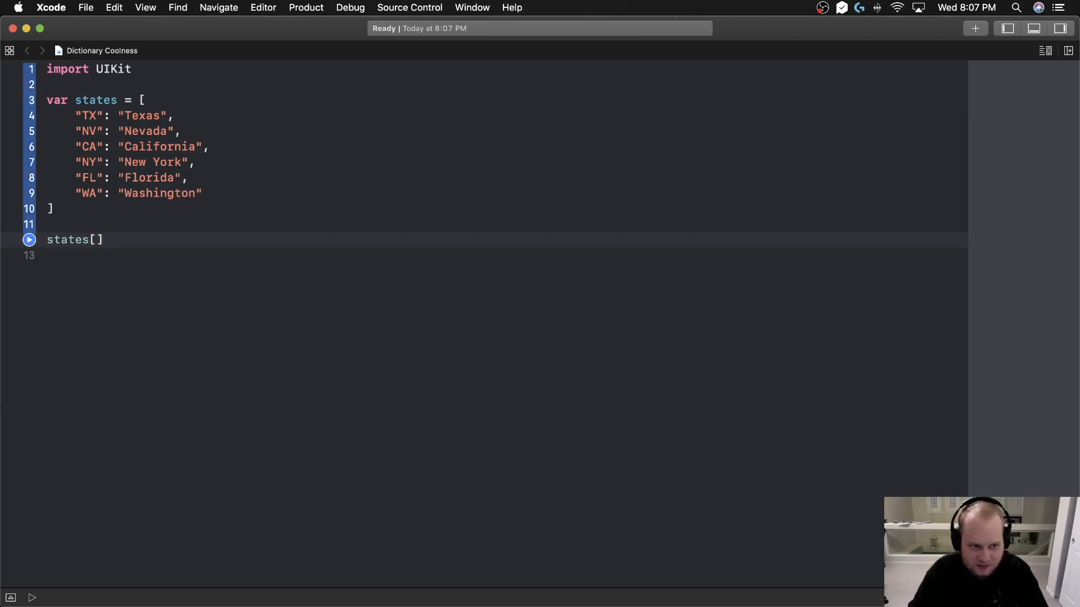
{"action": "type", "text": "\"TX\""}
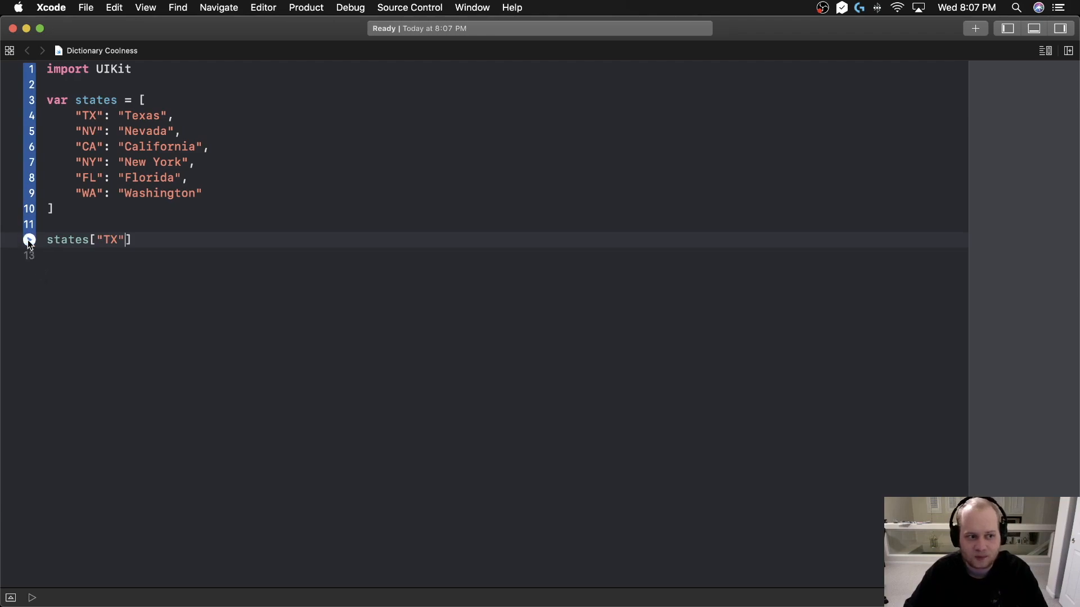
{"action": "left_click", "coordinate": [29, 255]}
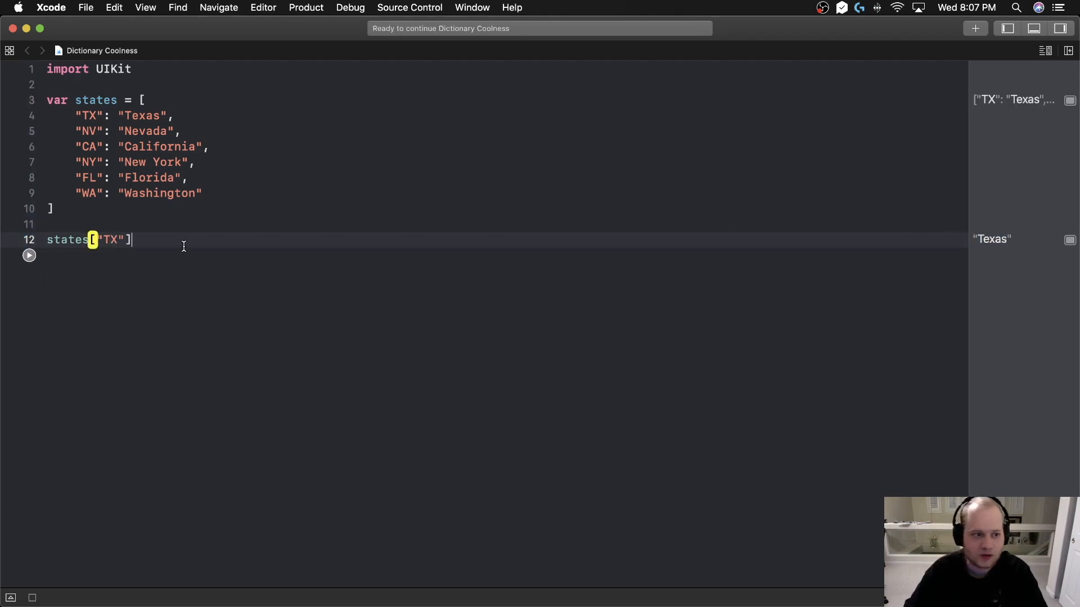
Add the lookup states["CA"] so California shows as its result.
{"action": "type", "text": "v"}
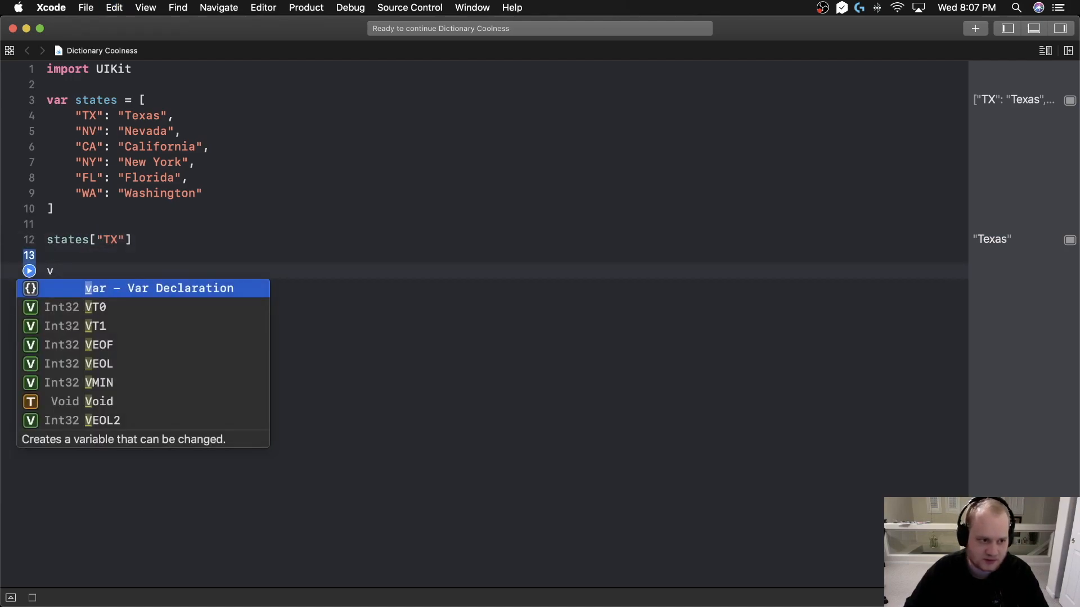
{"action": "type", "text": "states[\"C\"]"}
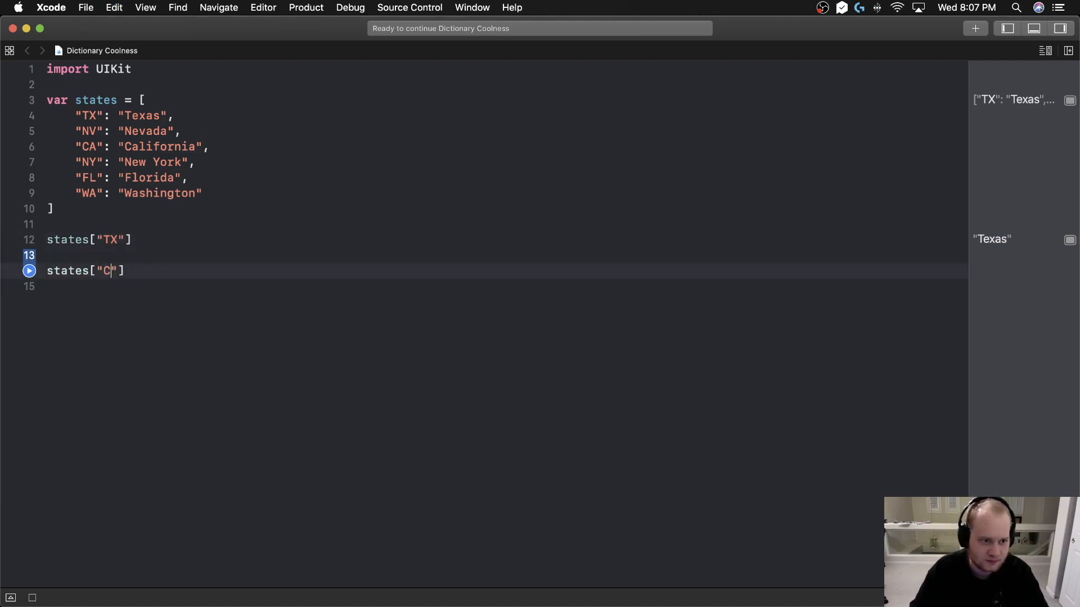
{"action": "type", "text": "A"}
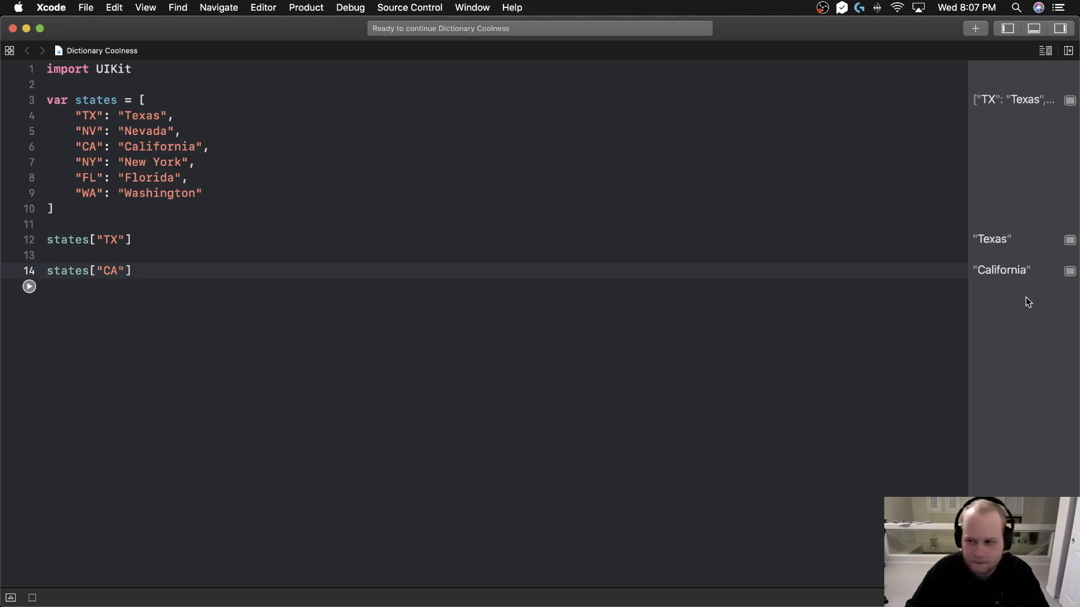
{"action": "mouse_move", "coordinate": [59, 266]}
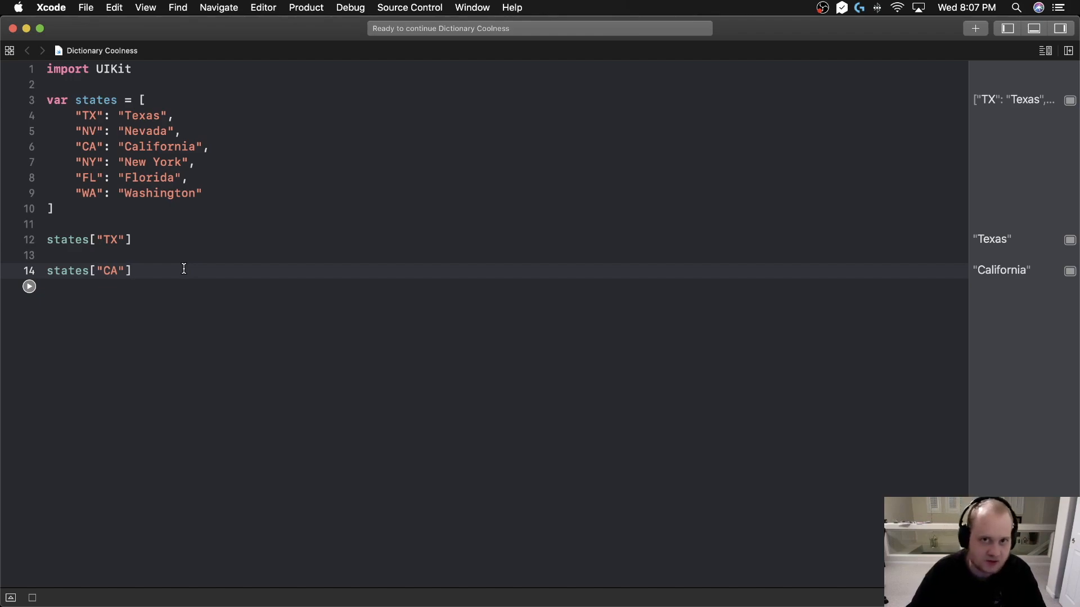
Add a states.count line that reports 6 entries in the dictionary.
{"action": "key", "text": "return"}
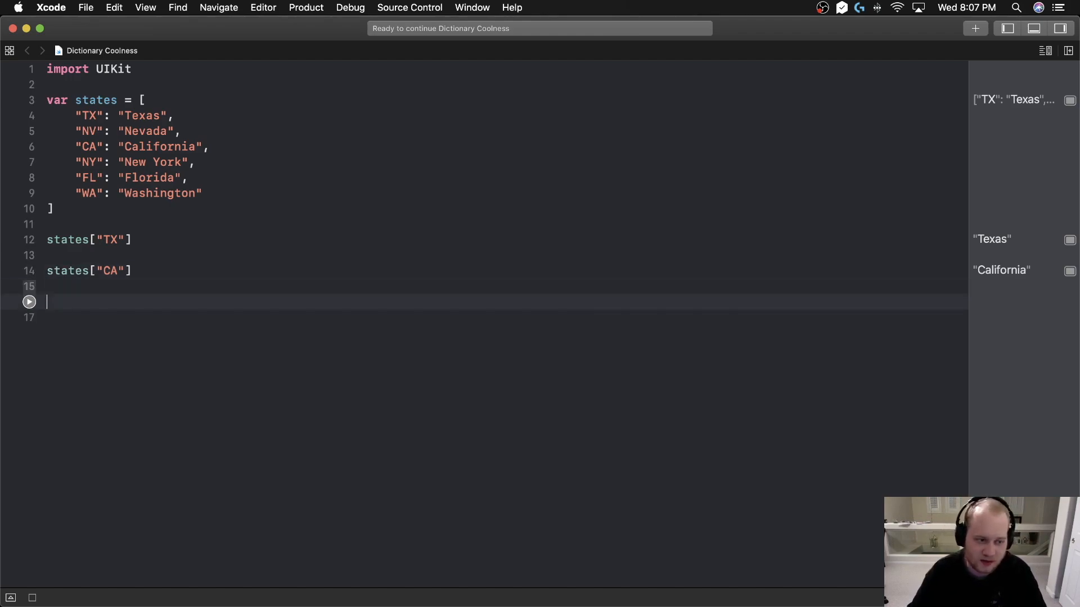
{"action": "type", "text": "states.count"}
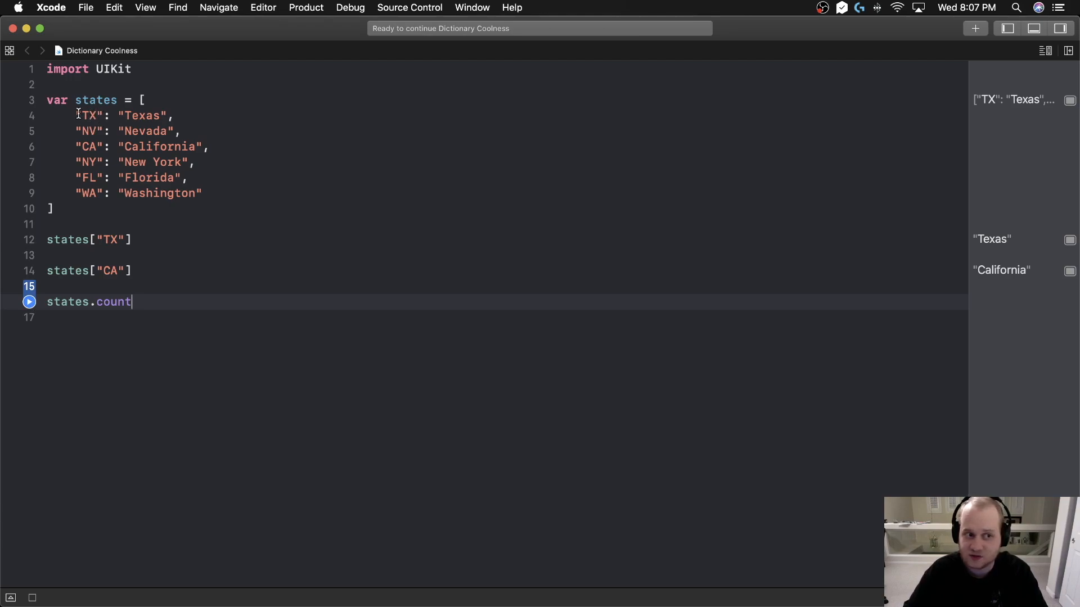
{"action": "double_click", "coordinate": [145, 130]}
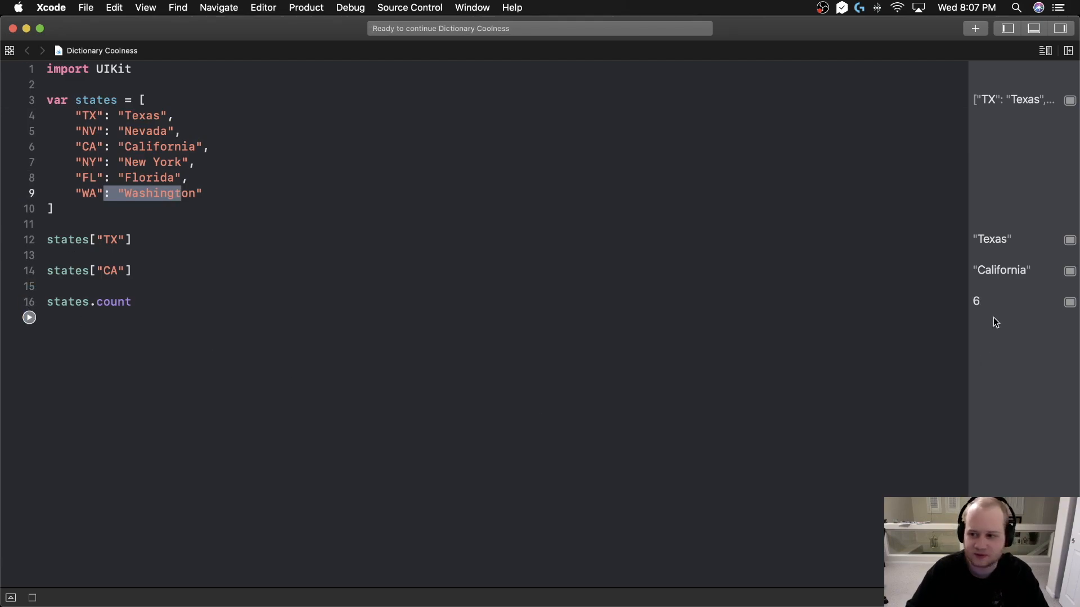
{"action": "left_click", "coordinate": [131, 302]}
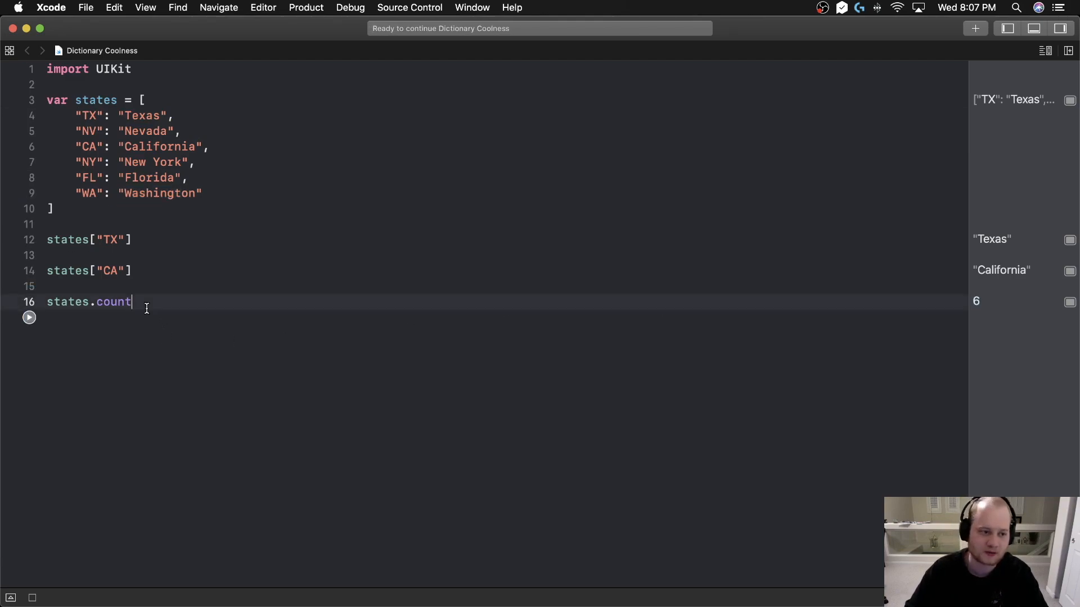
{"action": "double_click", "coordinate": [112, 301]}
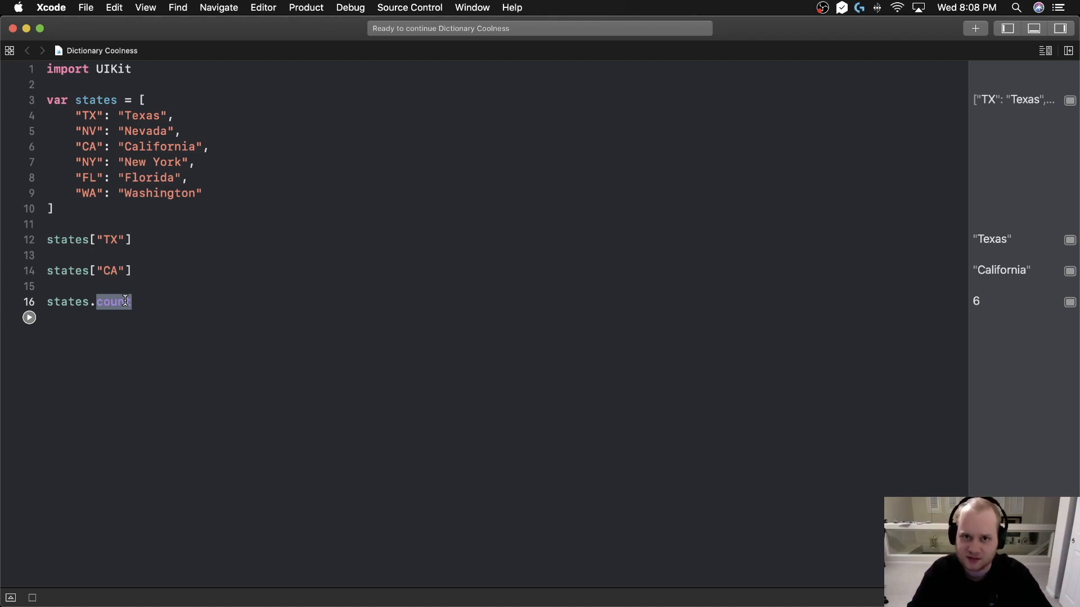
{"action": "key", "text": "Return"}
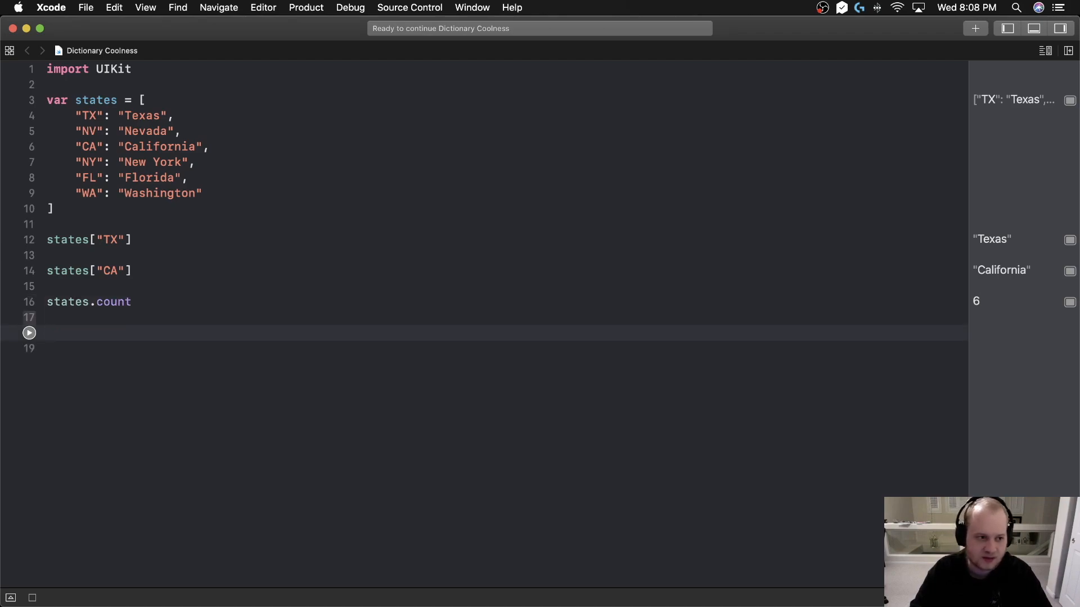
Write an empty for (key, value) in states loop below states.count.
{"action": "left_click", "coordinate": [47, 333]}
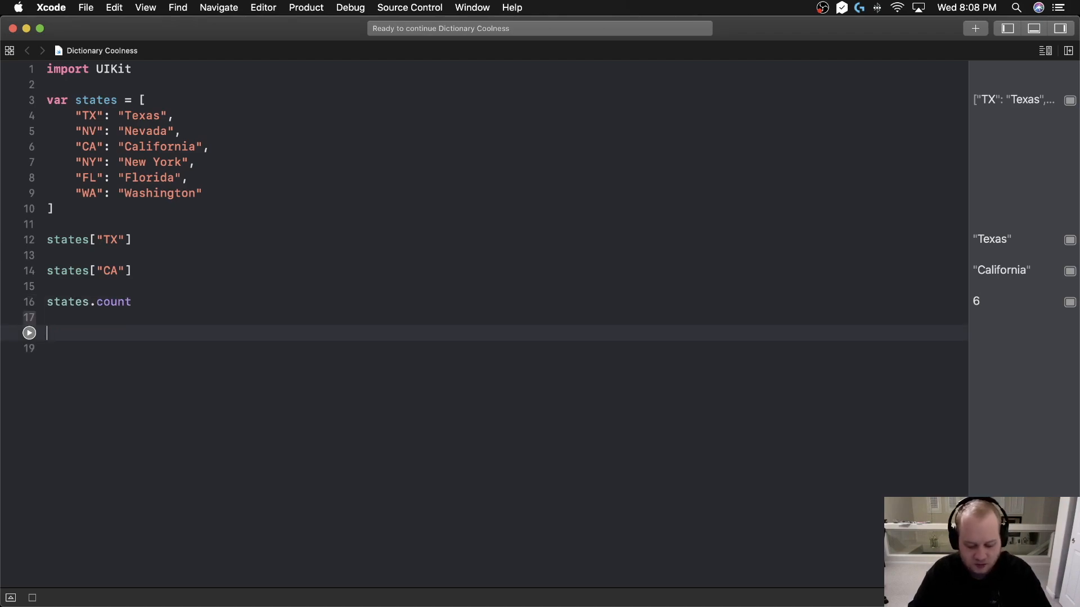
{"action": "type", "text": "for"}
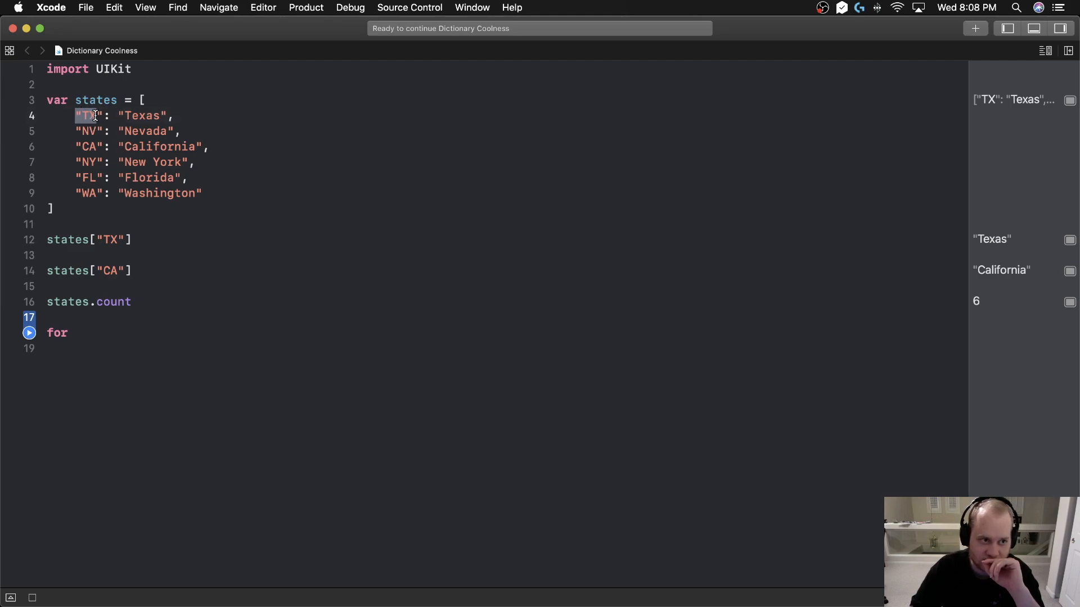
{"action": "left_click", "coordinate": [216, 114]}
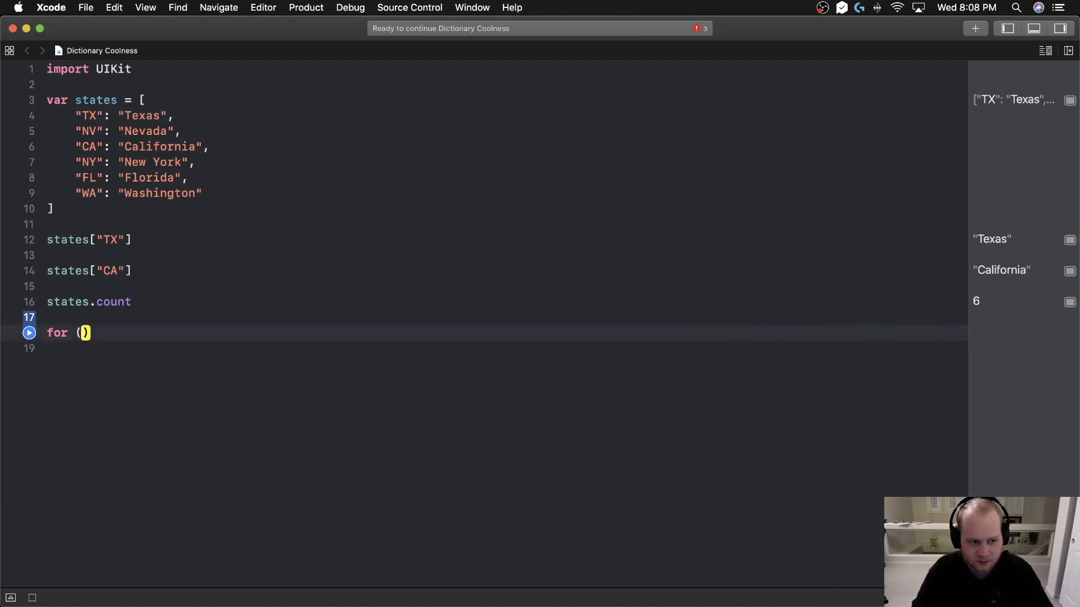
{"action": "type", "text": "key"}
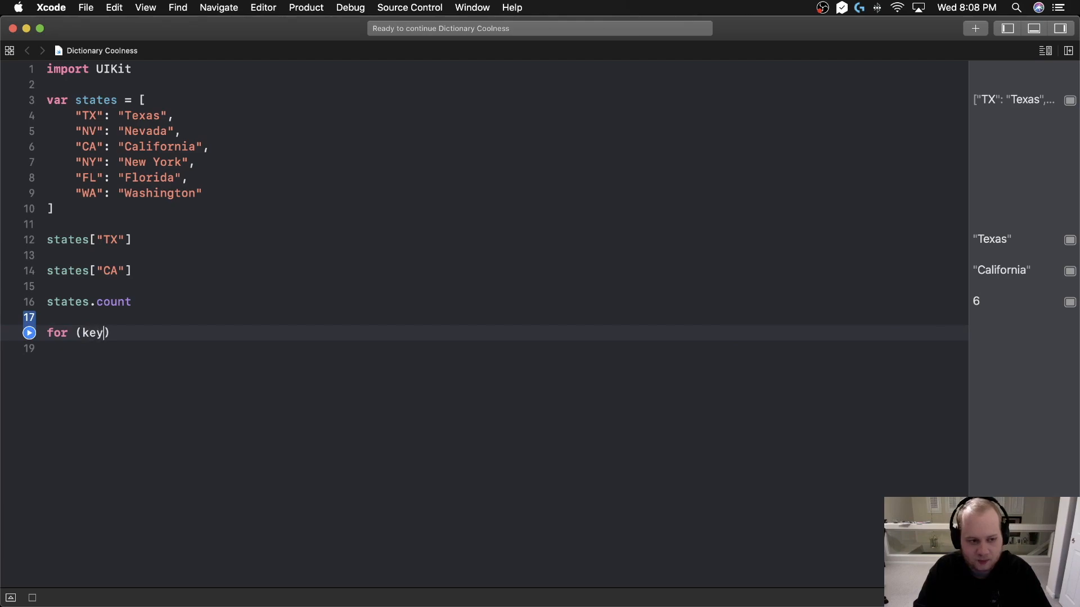
{"action": "type", "text": ", value"}
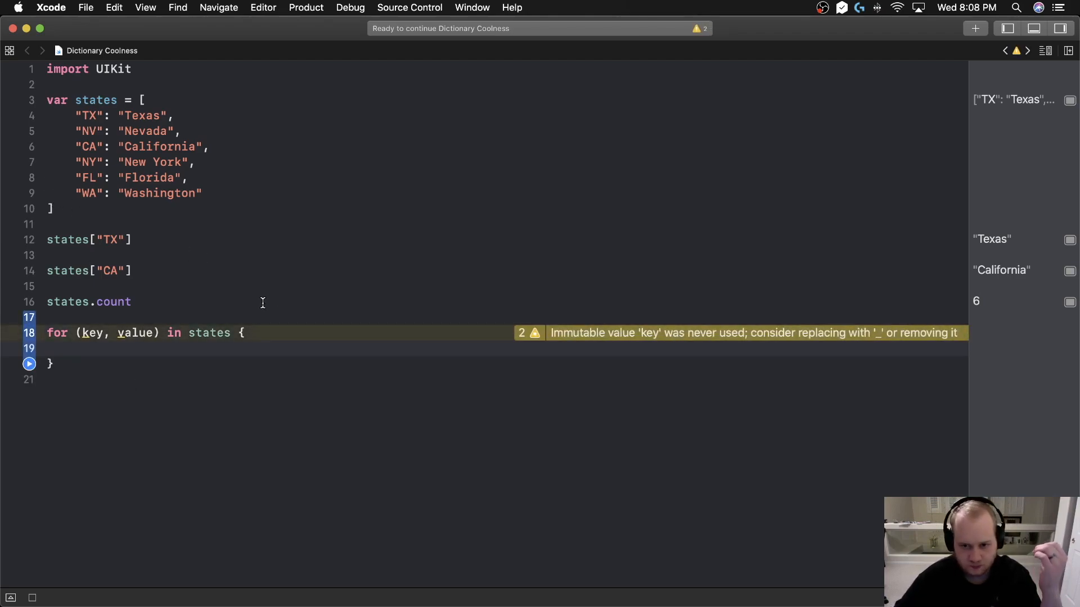
{"action": "mouse_move", "coordinate": [107, 317]}
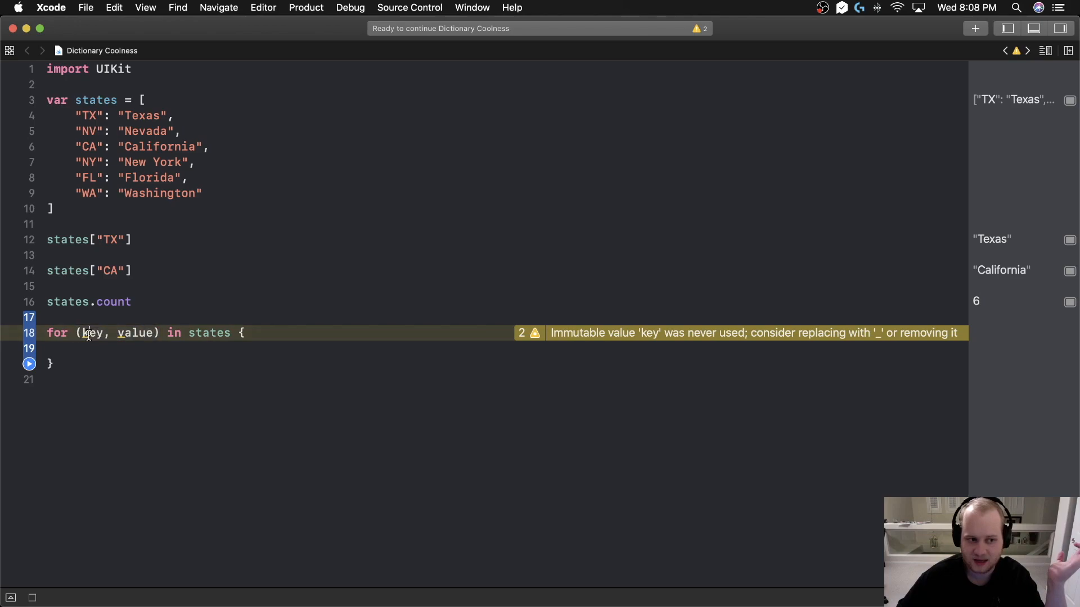
{"action": "double_click", "coordinate": [135, 333]}
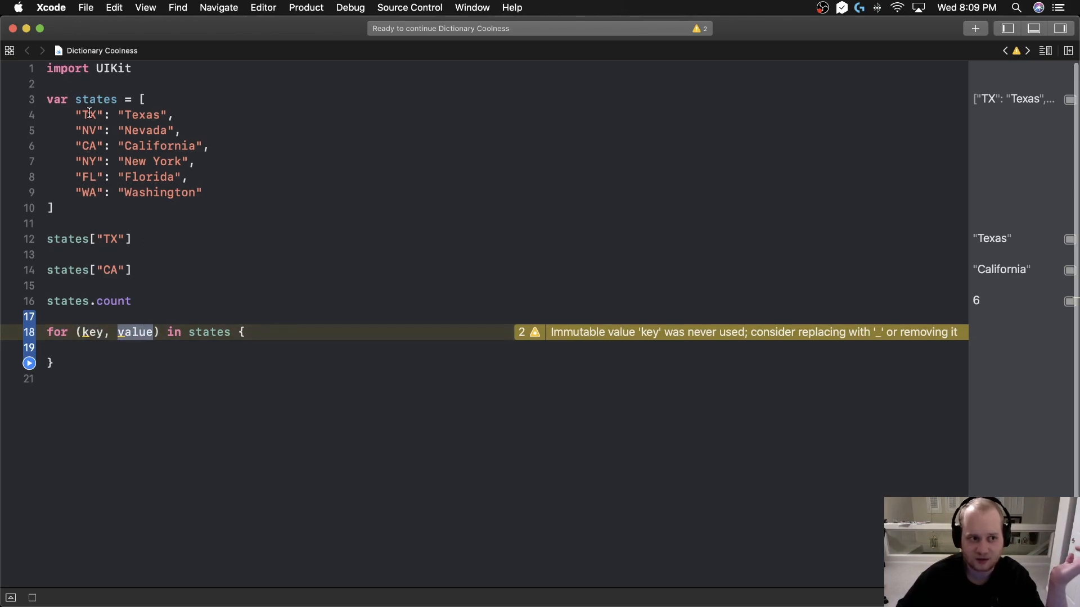
Rename the loop bindings key and value to stateIdentifier and stateName.
{"action": "double_click", "coordinate": [88, 114]}
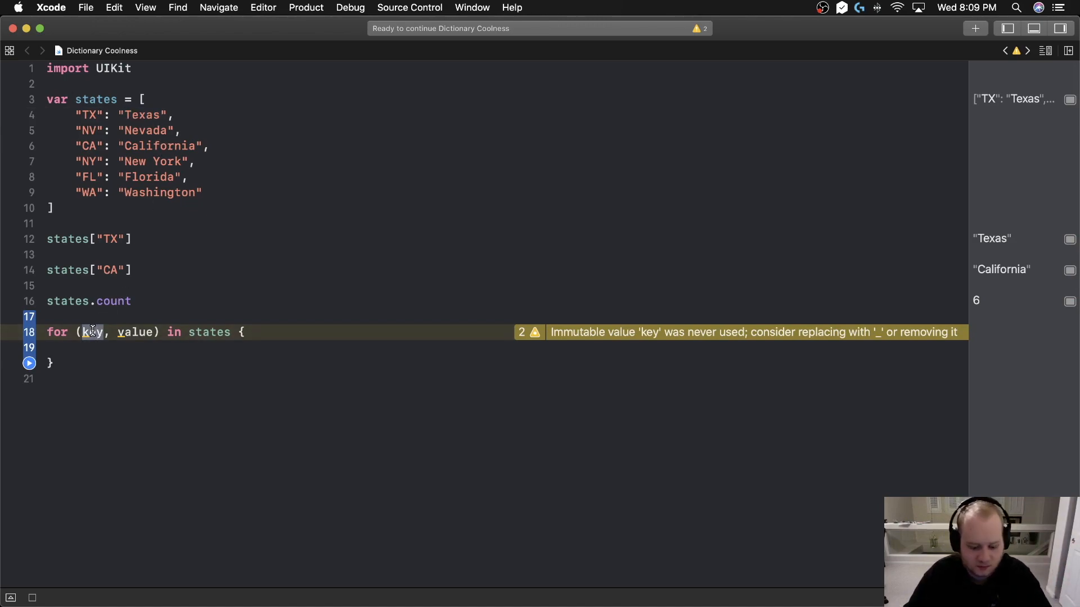
{"action": "type", "text": "stateI"}
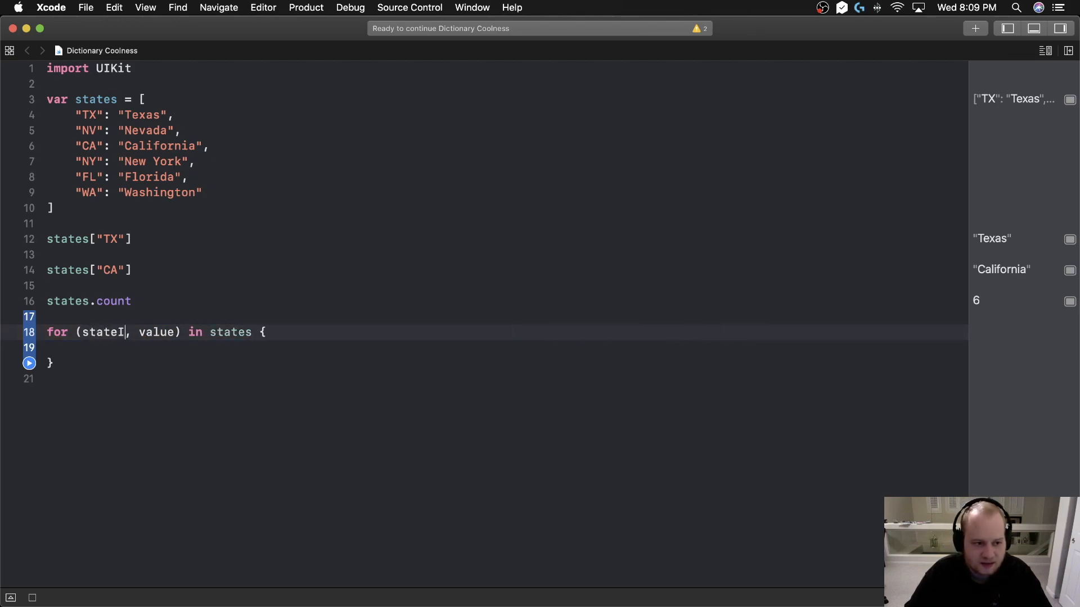
{"action": "type", "text": "dentifier"}
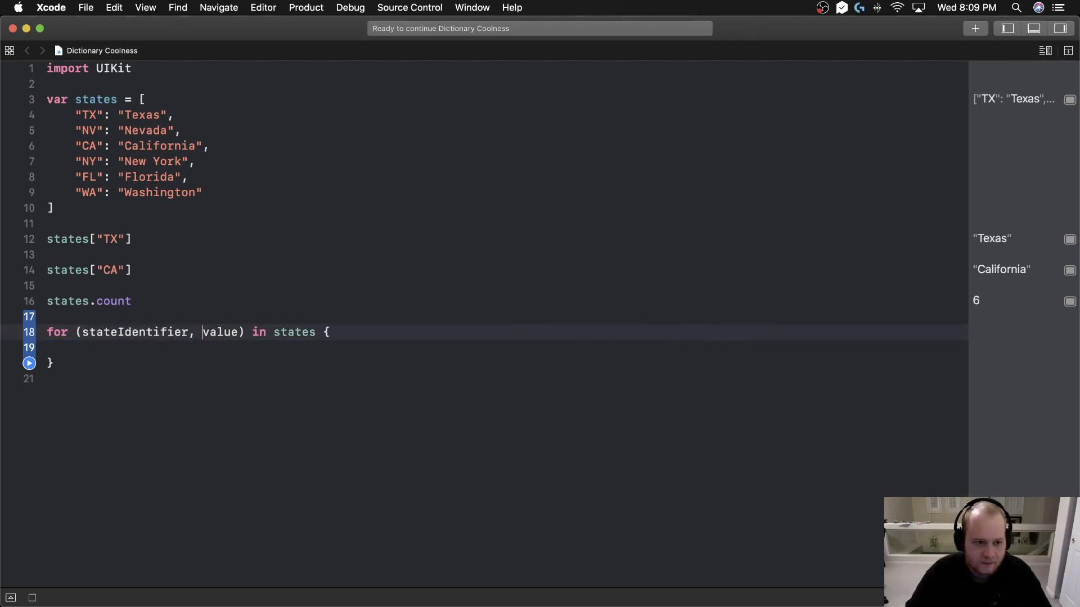
{"action": "type", "text": "stateName"}
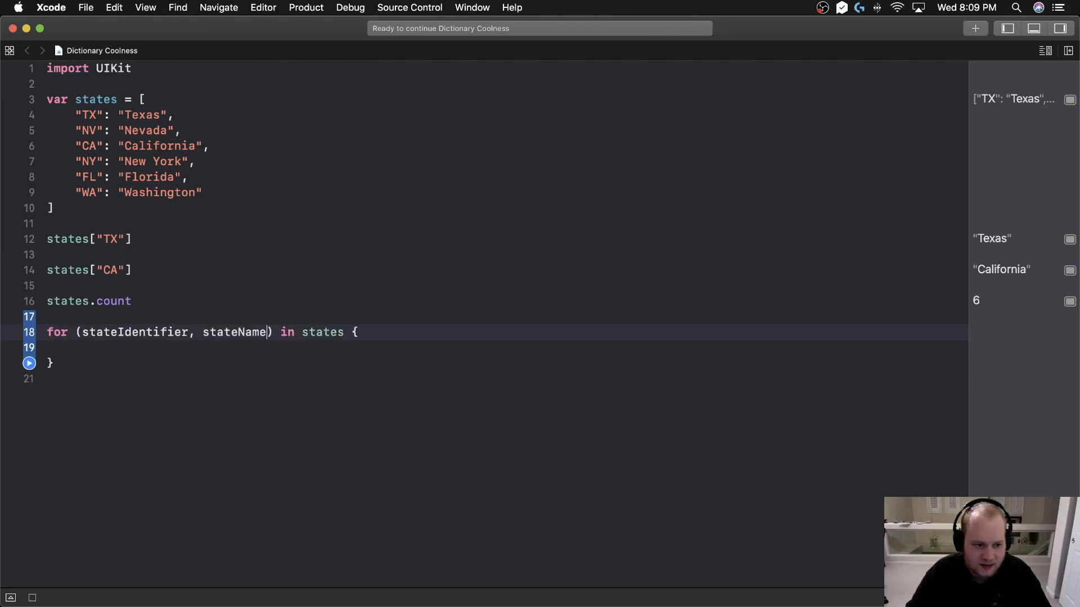
{"action": "double_click", "coordinate": [134, 332]}
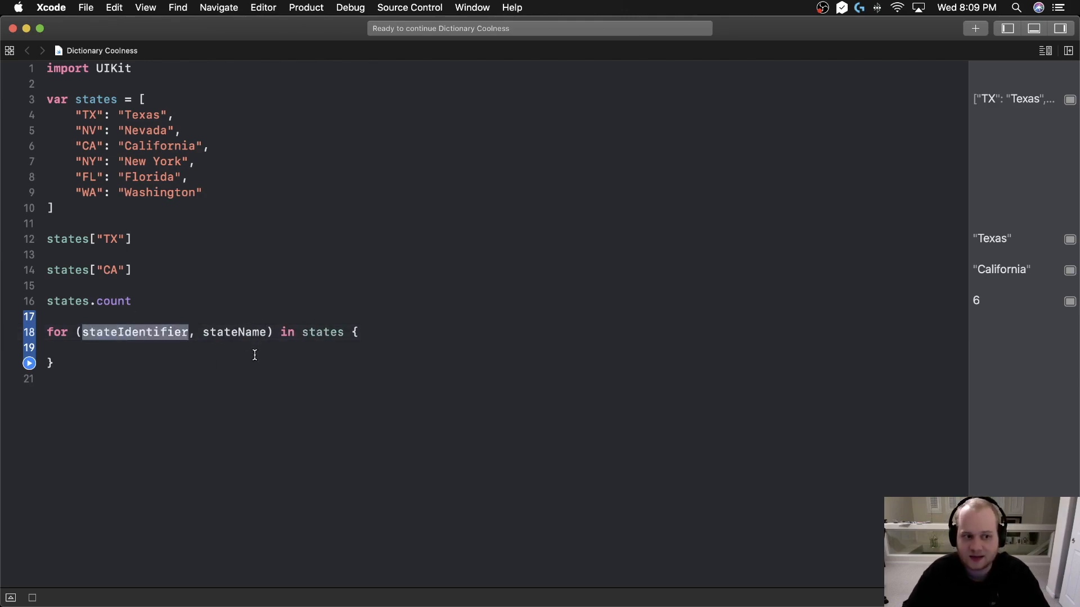
{"action": "double_click", "coordinate": [234, 332]}
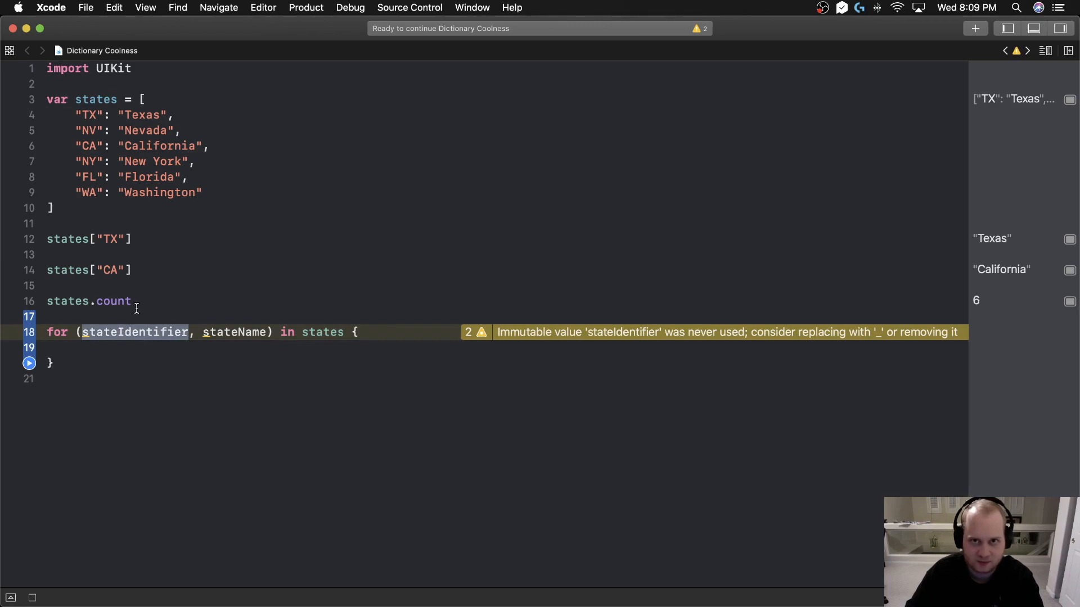
{"action": "double_click", "coordinate": [143, 115]}
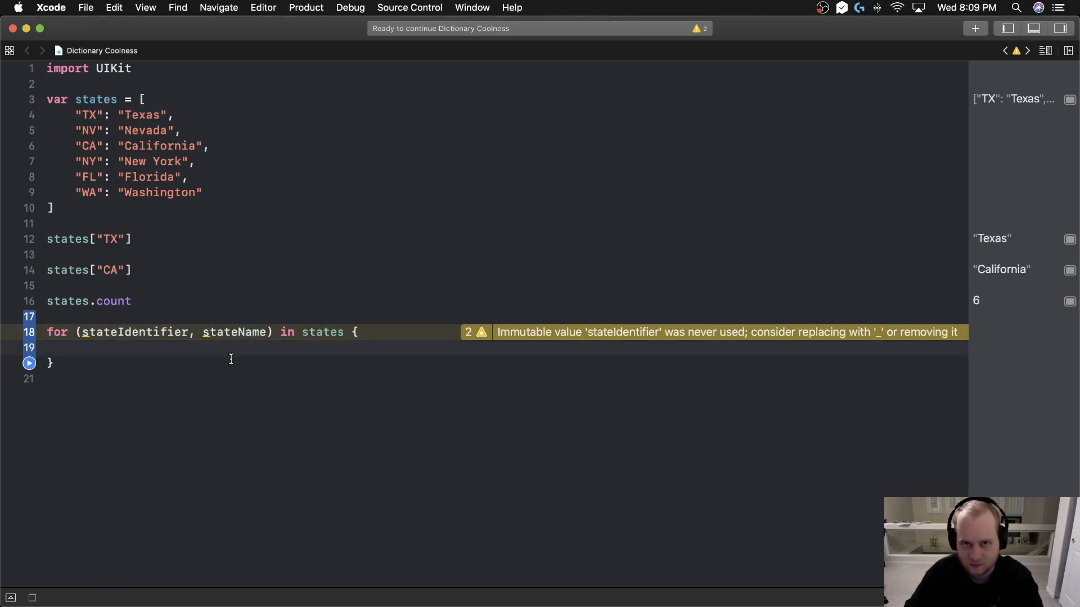
Print stateIdentifier and then stateName on two lines inside the loop body.
{"action": "type", "text": "prin"}
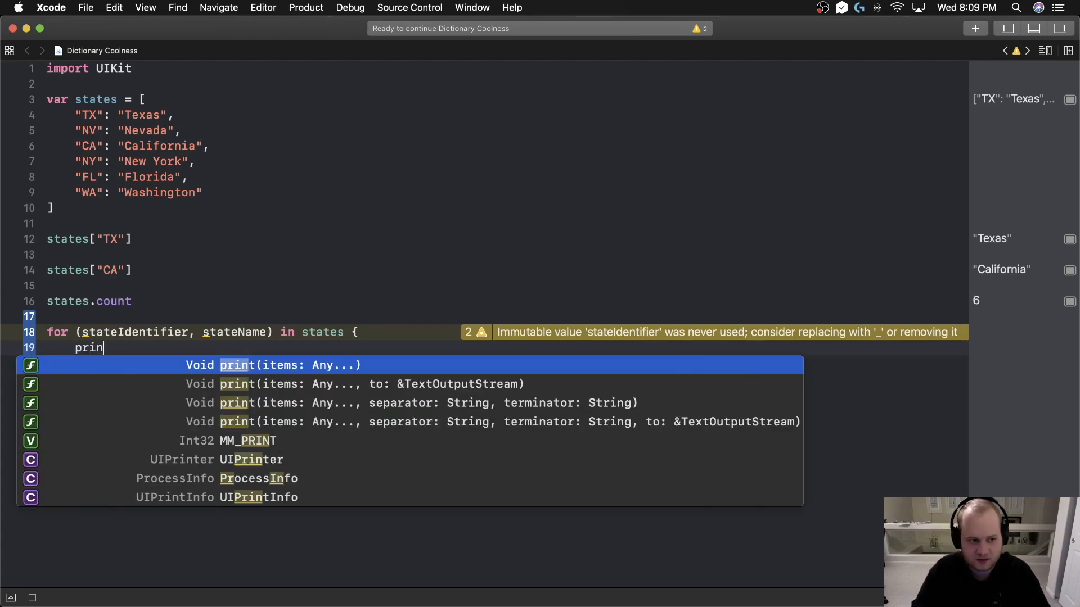
{"action": "type", "text": "t(stateIdentifier"}
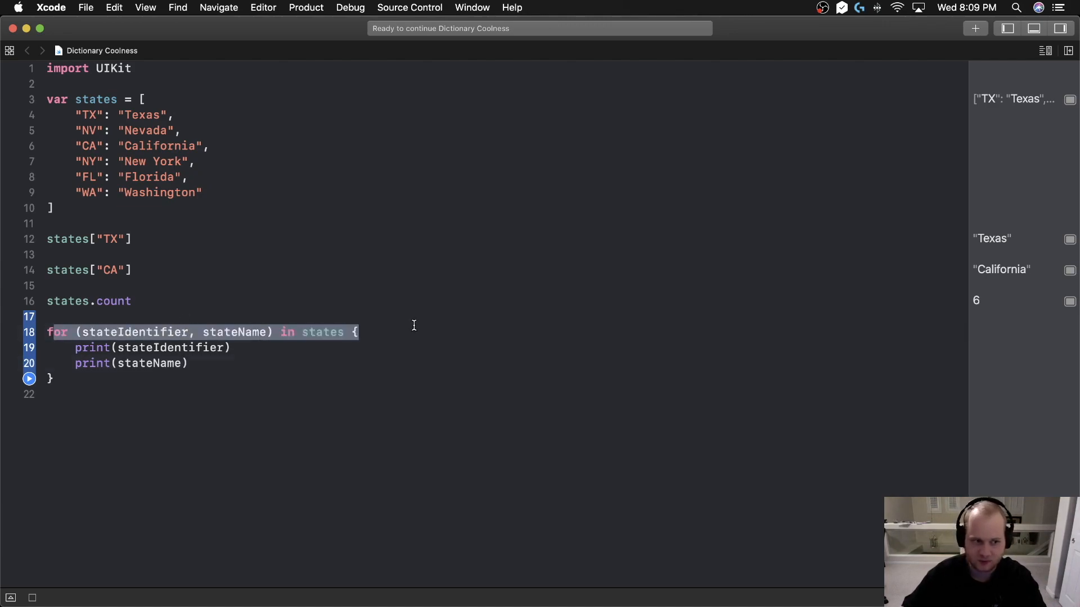
{"action": "mouse_move", "coordinate": [453, 329]}
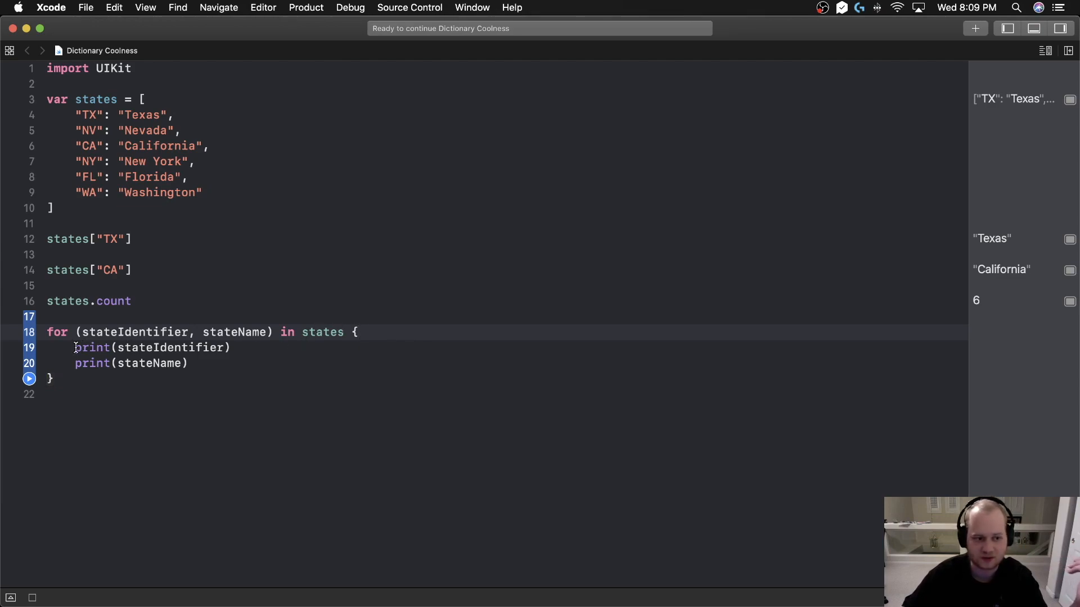
{"action": "double_click", "coordinate": [93, 347]}
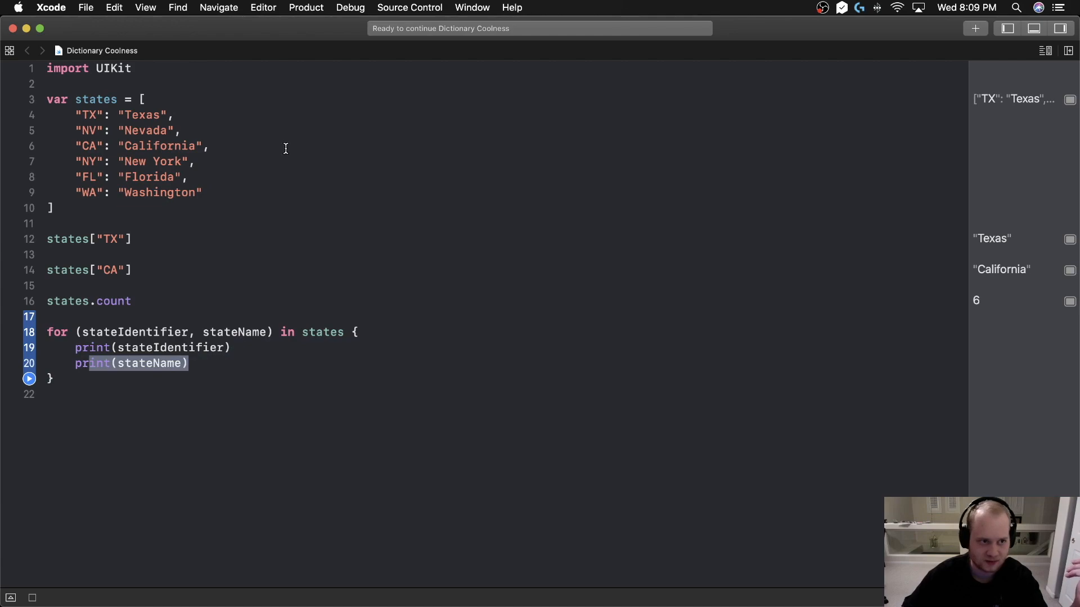
{"action": "left_click", "coordinate": [298, 363]}
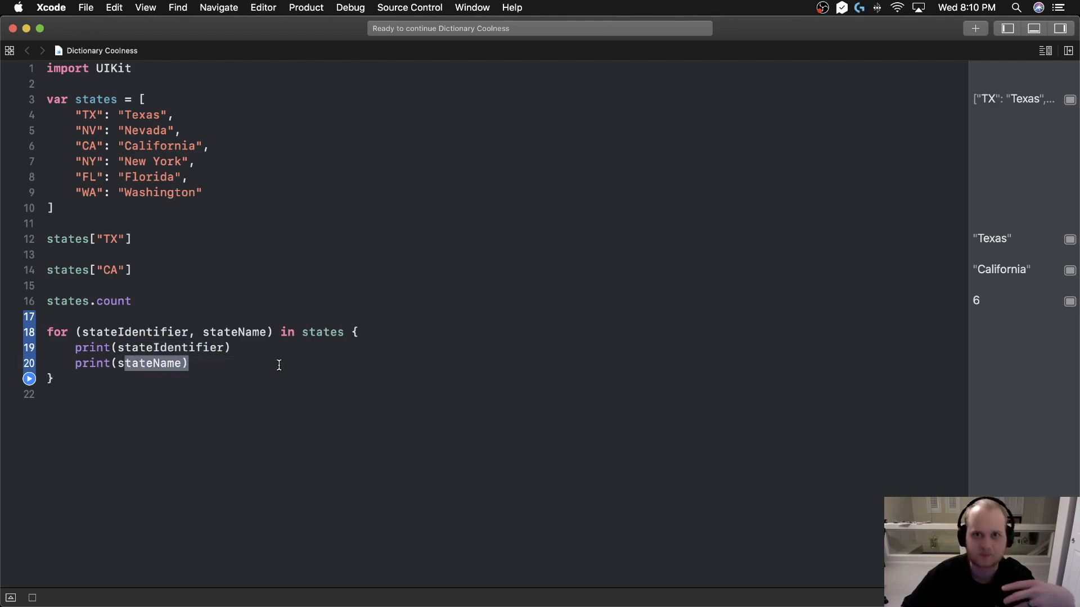
Run the loop so the console prints all six abbreviations with their state names.
{"action": "left_click", "coordinate": [29, 378]}
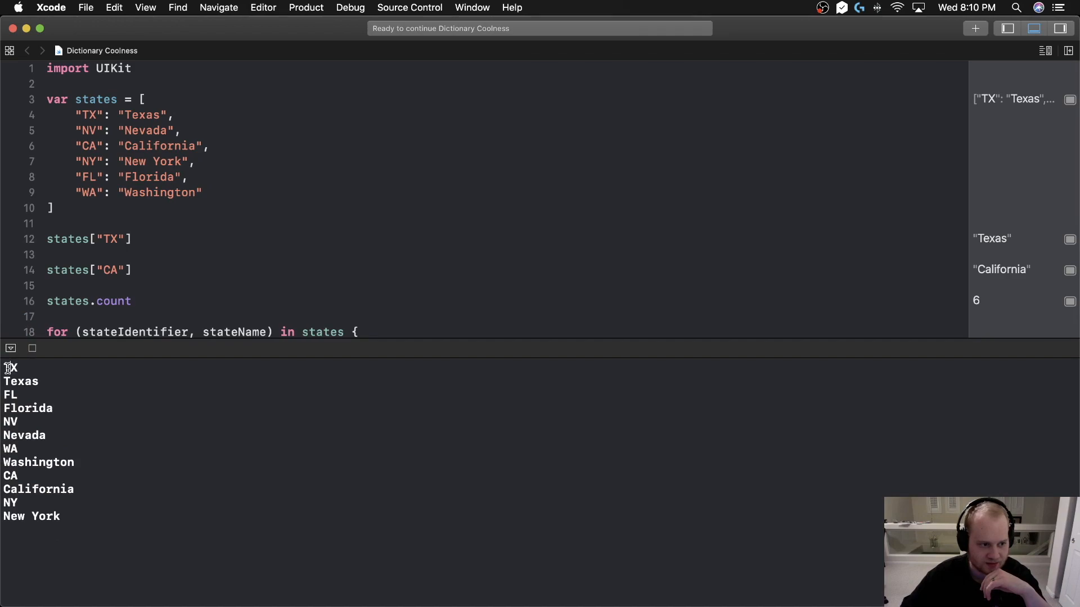
{"action": "double_click", "coordinate": [27, 407]}
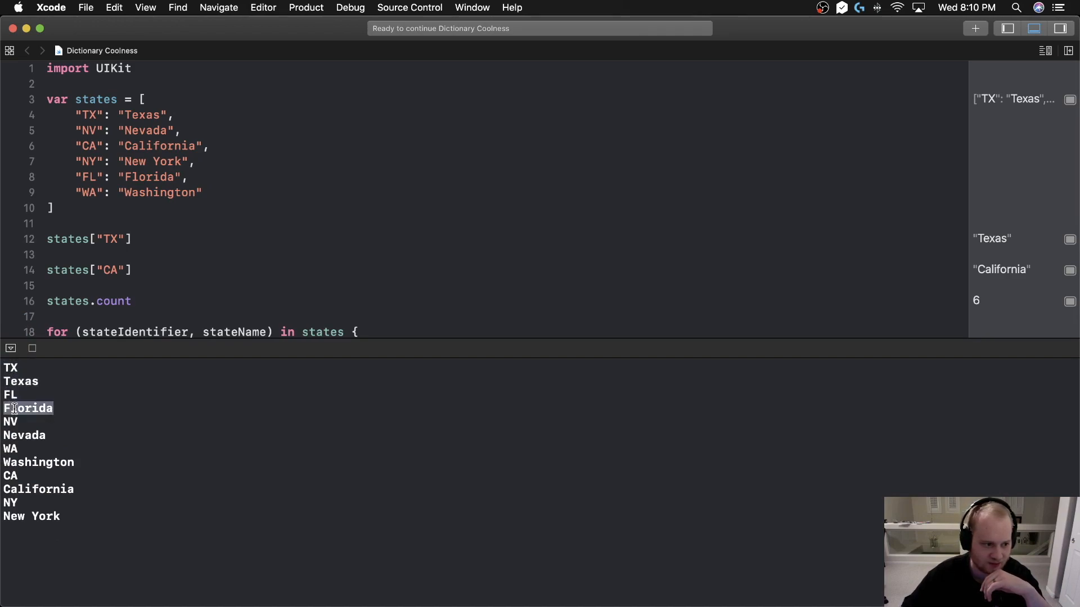
{"action": "left_click", "coordinate": [38, 462]}
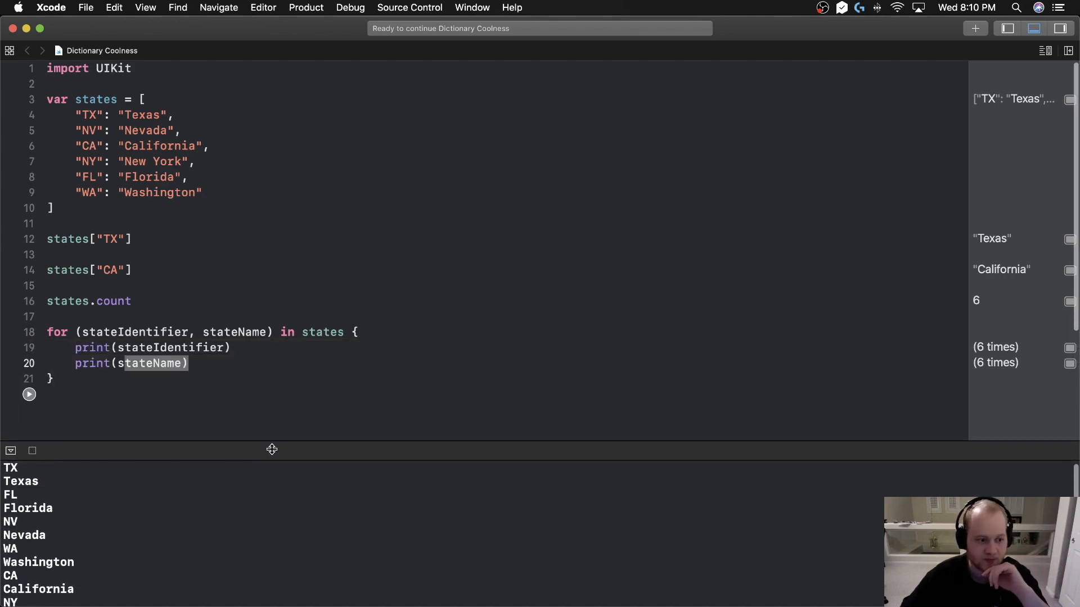
{"action": "mouse_move", "coordinate": [271, 399]}
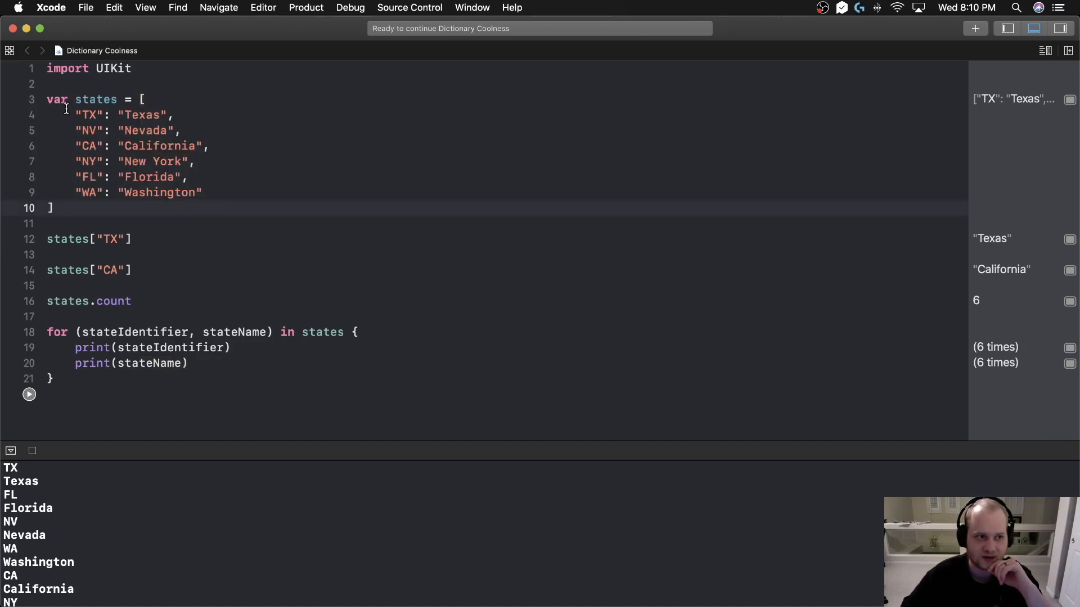
{"action": "double_click", "coordinate": [88, 115]}
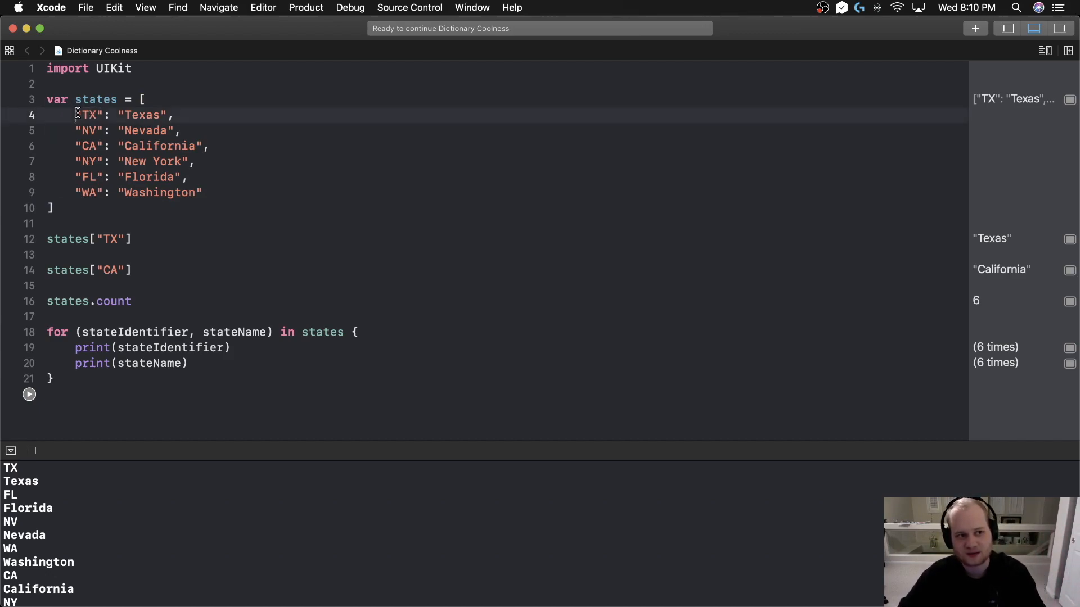
{"action": "double_click", "coordinate": [88, 115]}
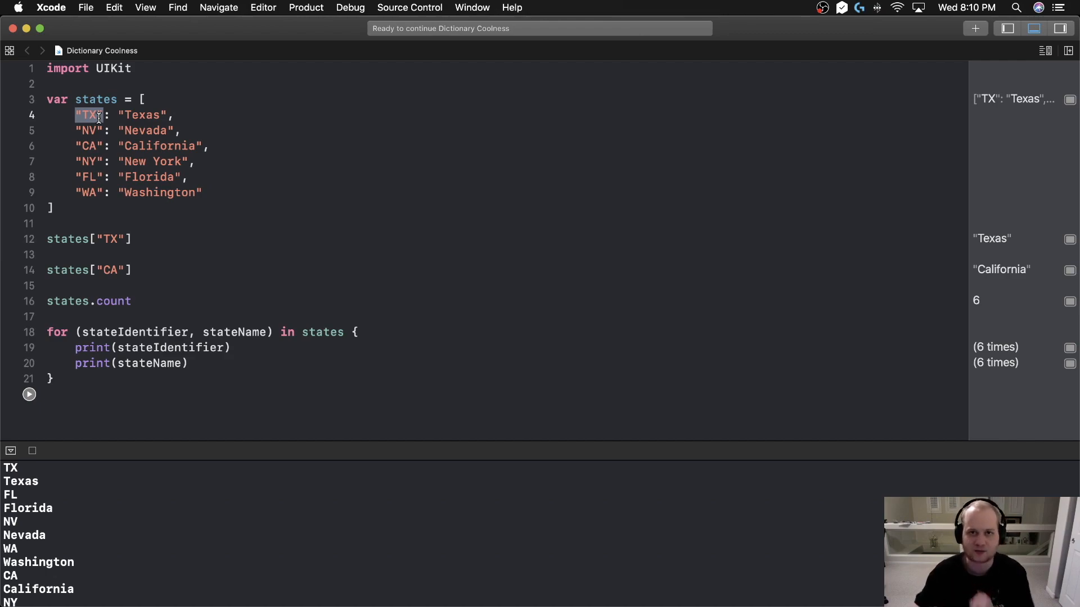
{"action": "mouse_move", "coordinate": [216, 90]}
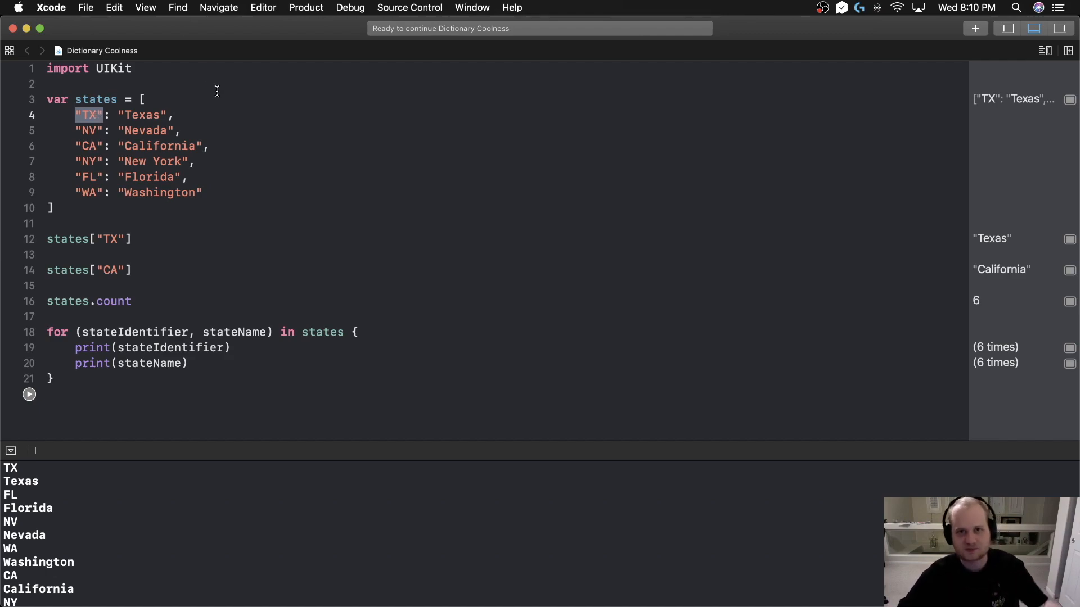
{"action": "double_click", "coordinate": [157, 145]}
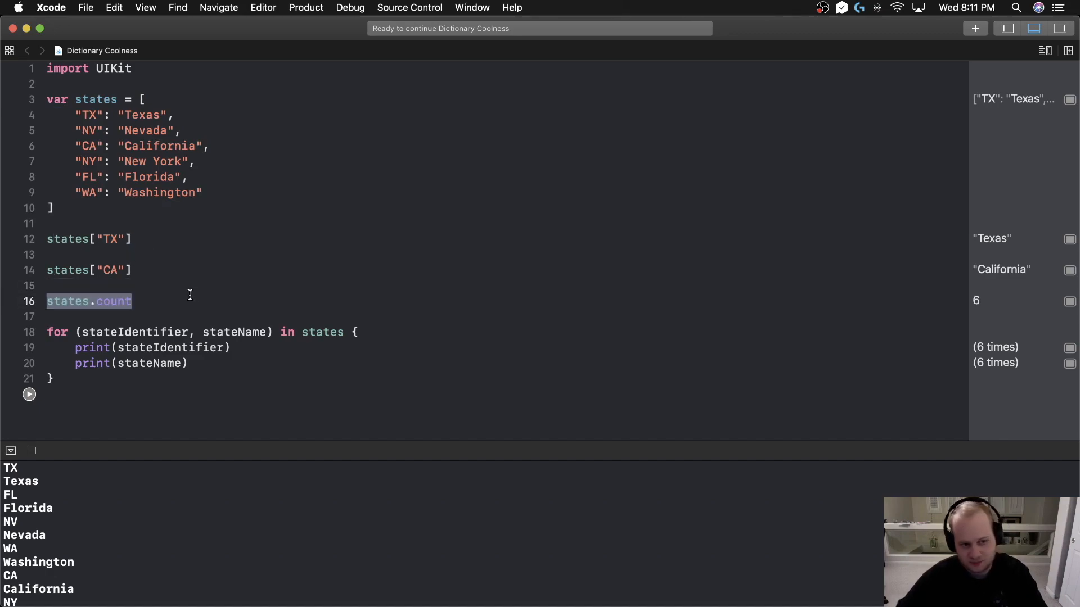
{"action": "left_click", "coordinate": [97, 302]}
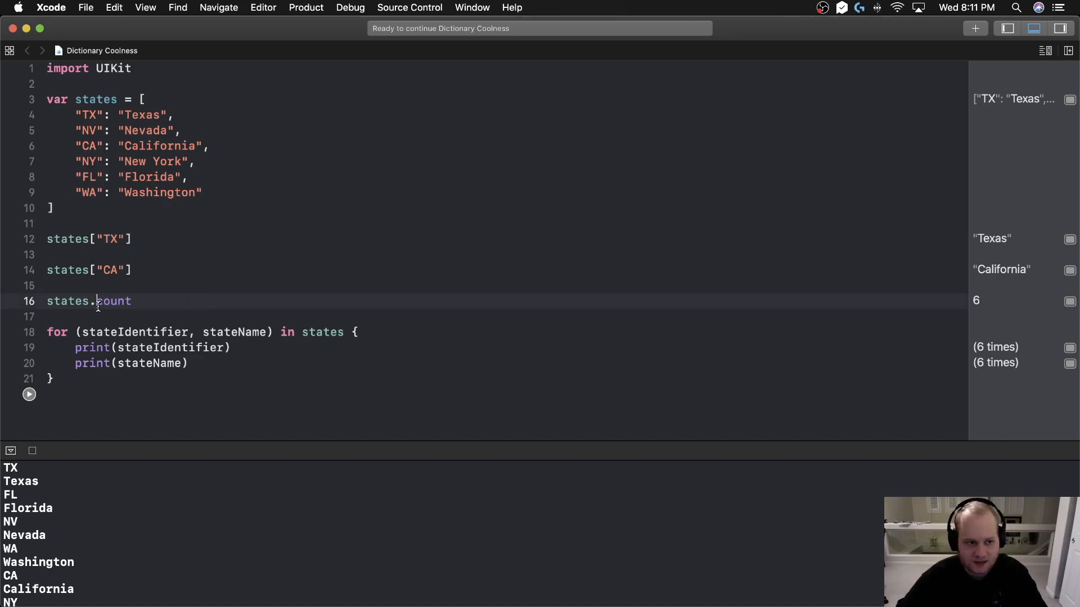